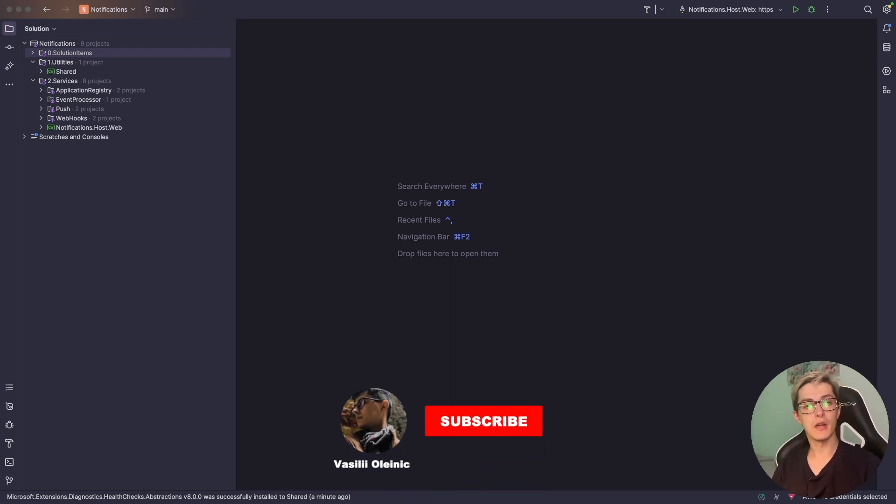
Install Microsoft.Extensions.Diagnostics.HealthChecks.Abstractions 8.0.0 into Shared via the NuGet search 'healthch'
click(484, 420)
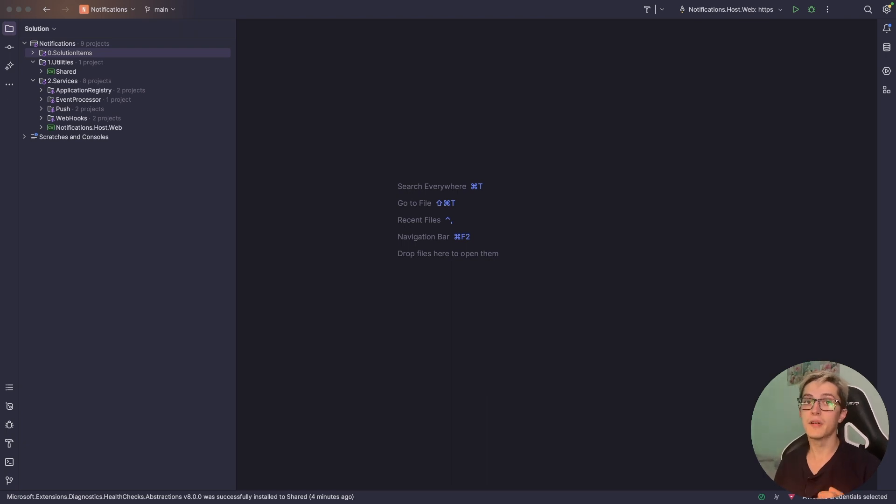
right_click(66, 71)
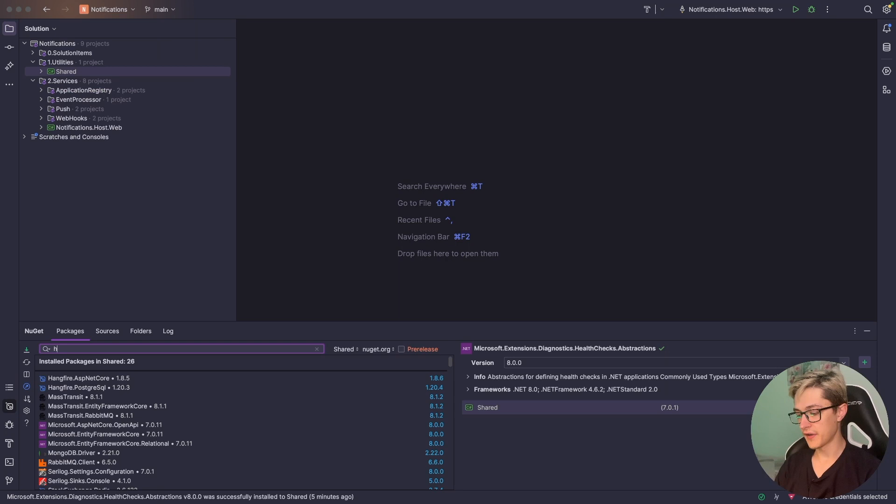
text(ealthch)
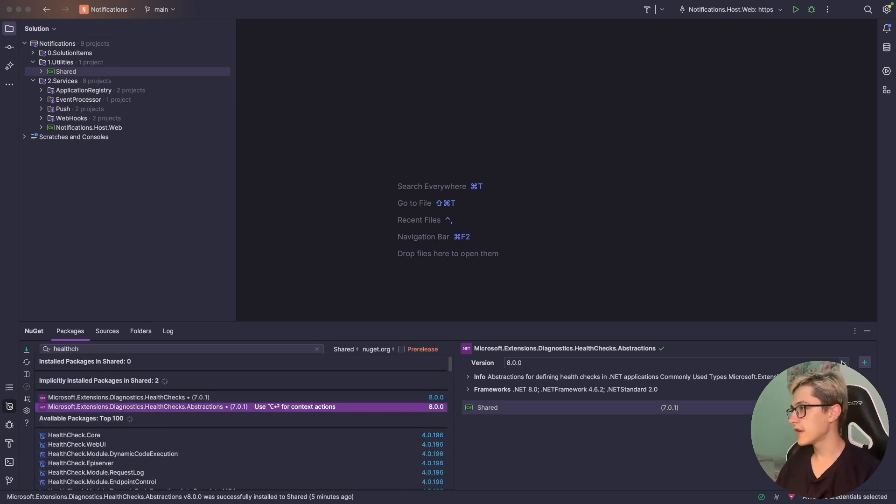
click(865, 363)
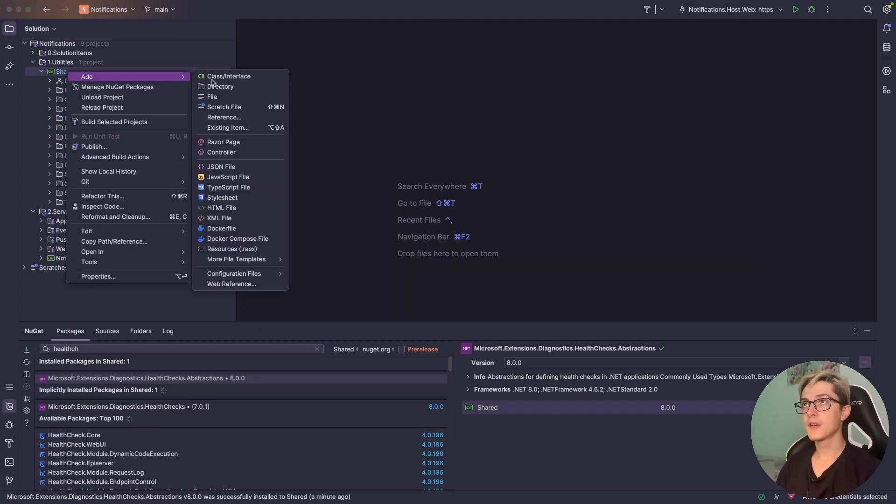
Create a HealthChecks folder in Shared containing a new HealthChecksInstaller class file
click(220, 86)
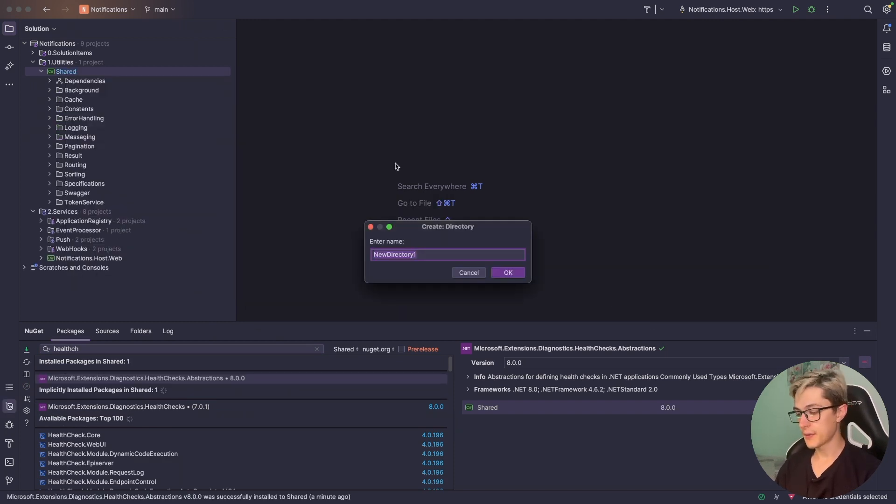
text(HealthCheck)
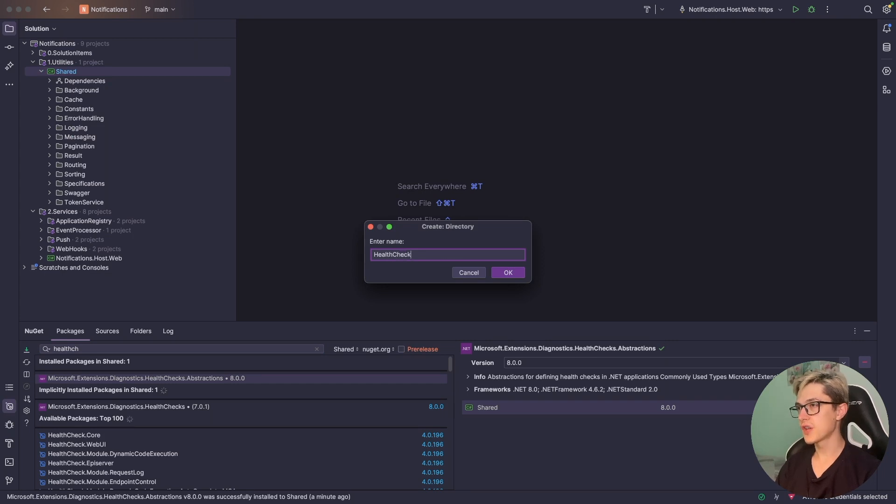
click(508, 273)
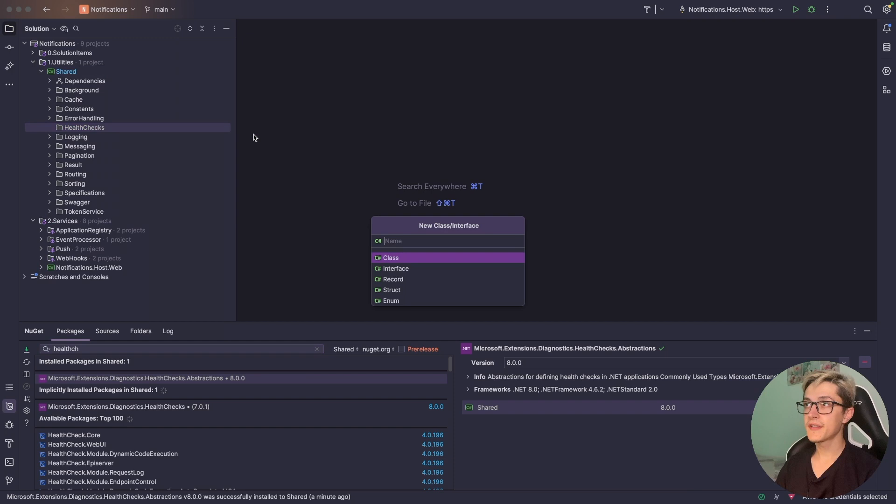
text(Health)
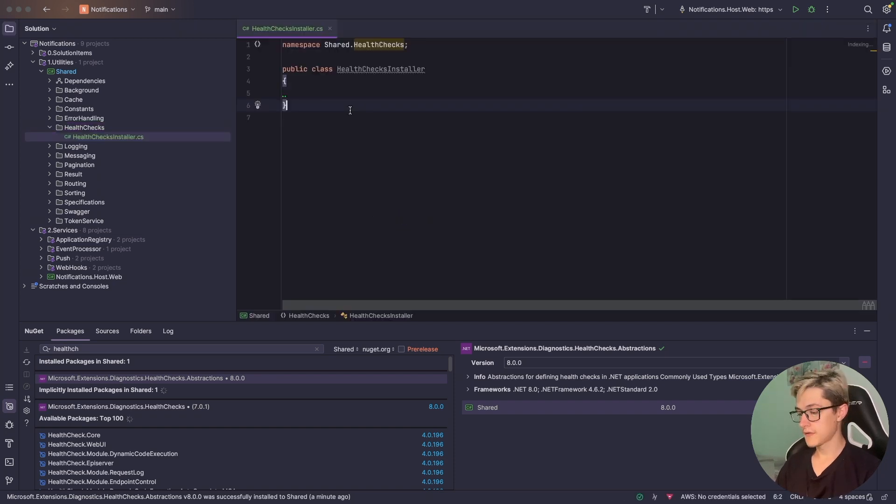
Add a public HealthConstants class with static List<string> ReadinessTags = new() {"ready"}
text(public class Health)
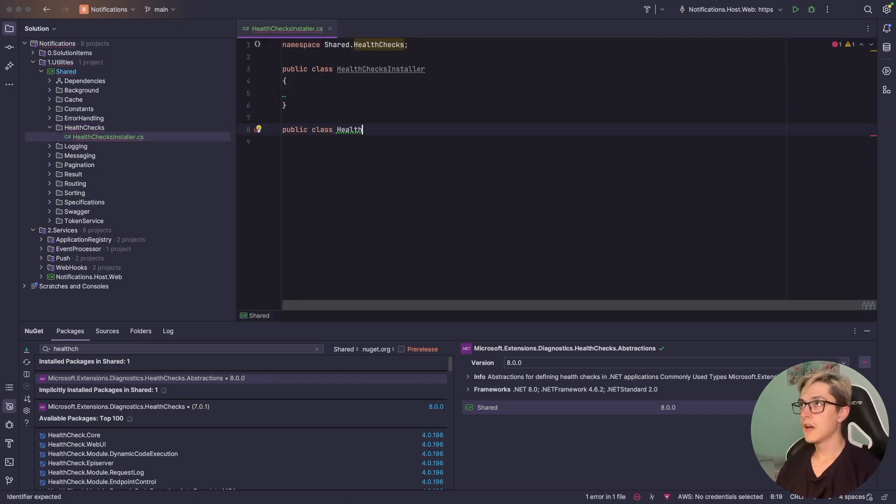
text(Constants)
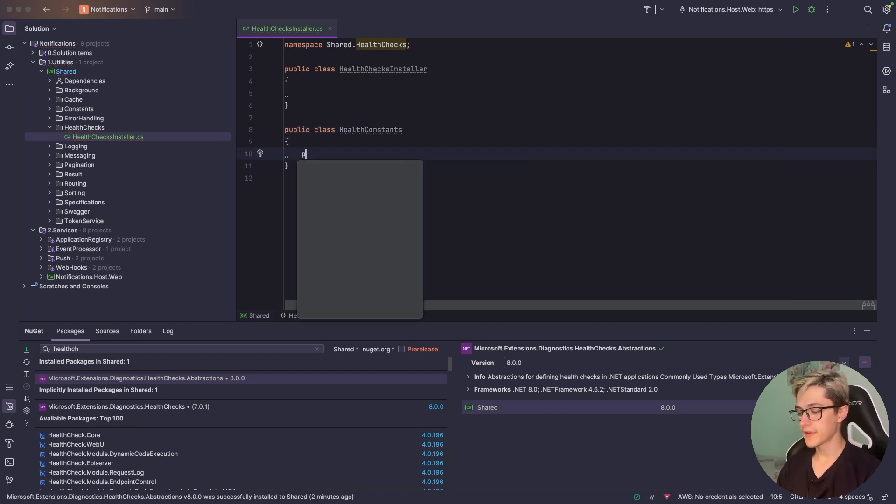
text(public static List<)
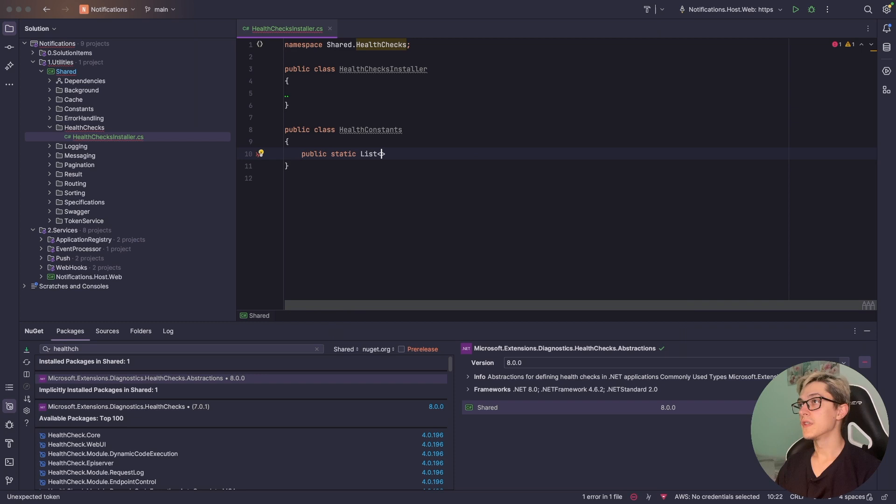
text(string>)
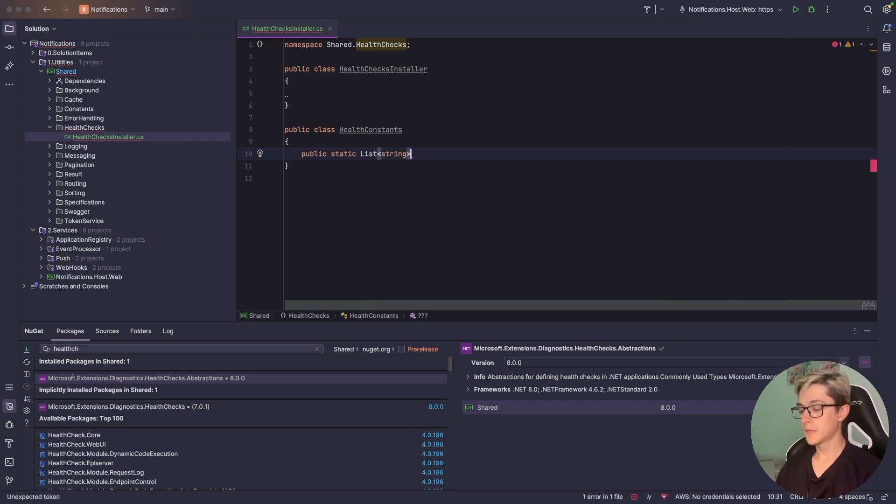
text(ReadinessTags =)
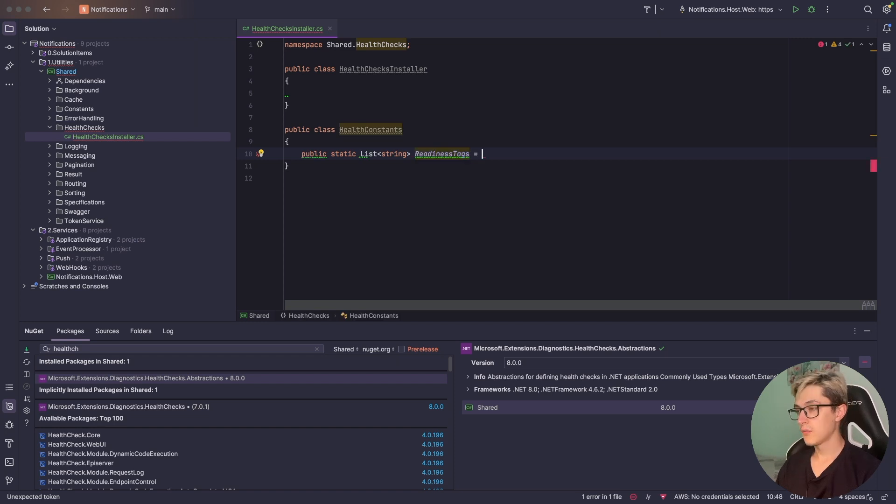
text(new ())
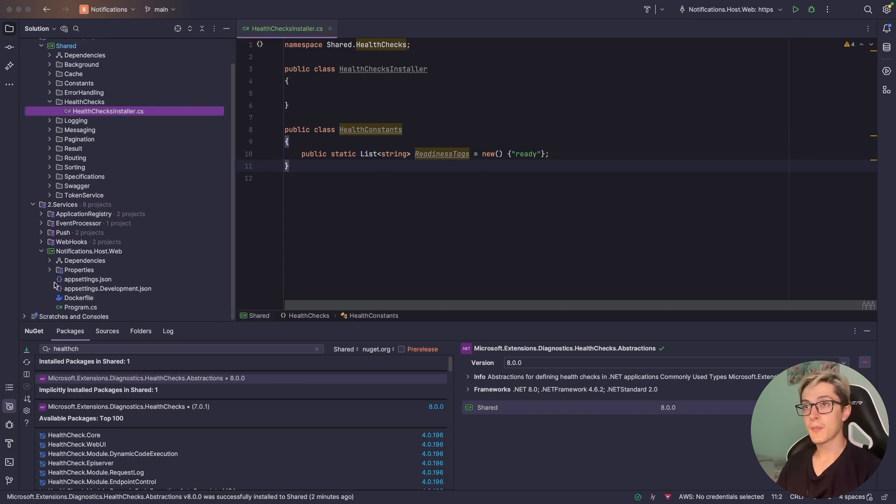
In the web host's Program.cs, add builder.Services.AddHealthChecks() after CreateBuilder
click(80, 307)
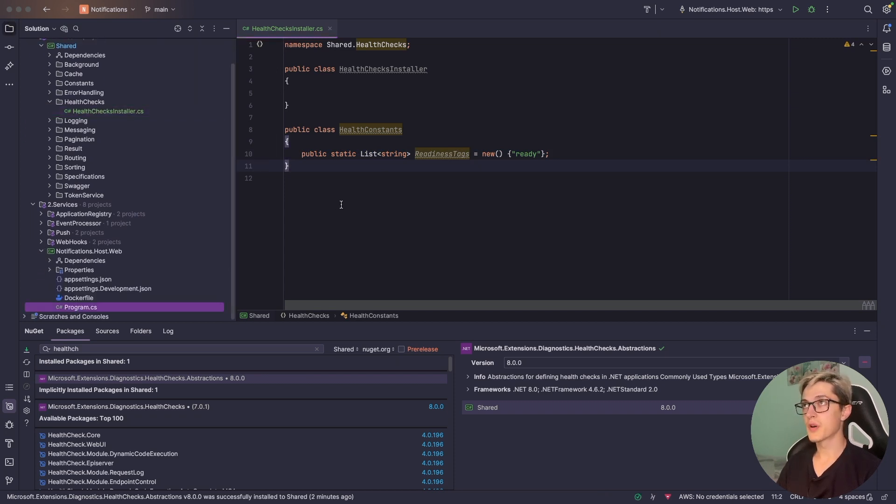
click(80, 307)
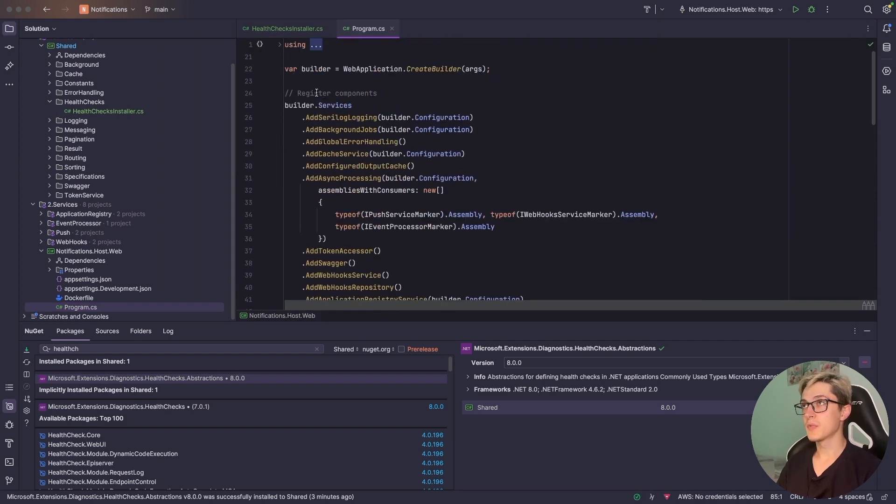
text(builder.S)
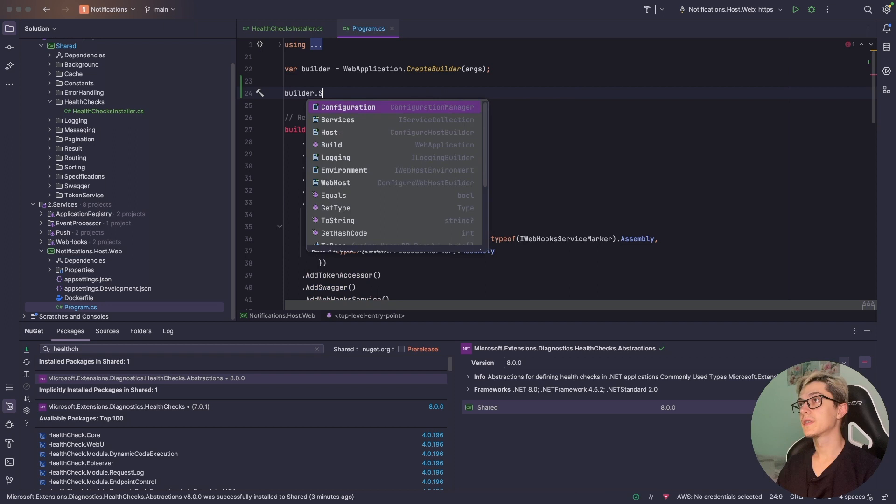
text(ervices.AddHealthChecks();)
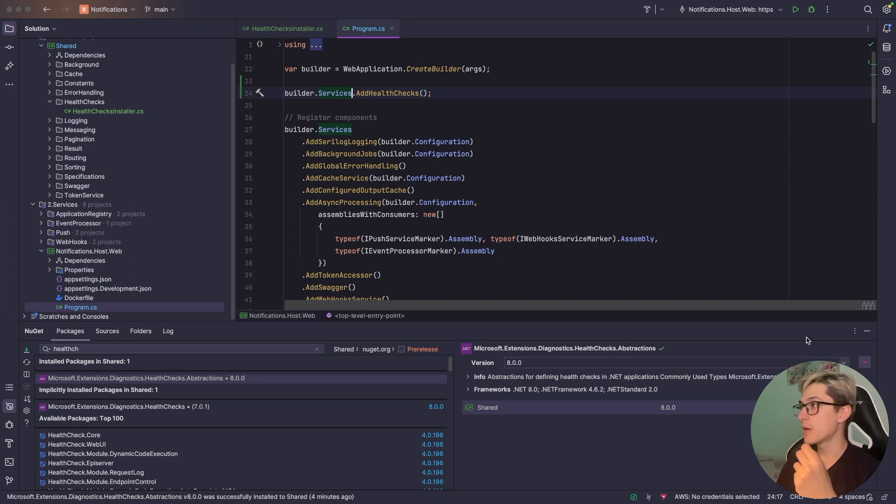
mouse_move(604, 239)
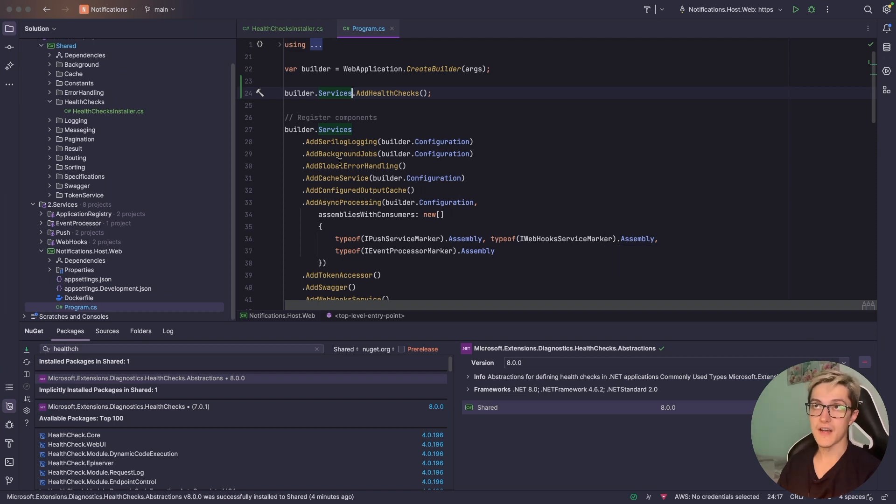
In HealthChecksInstaller, define a public static UseHealthcheckPaths extension method taking app
click(108, 111)
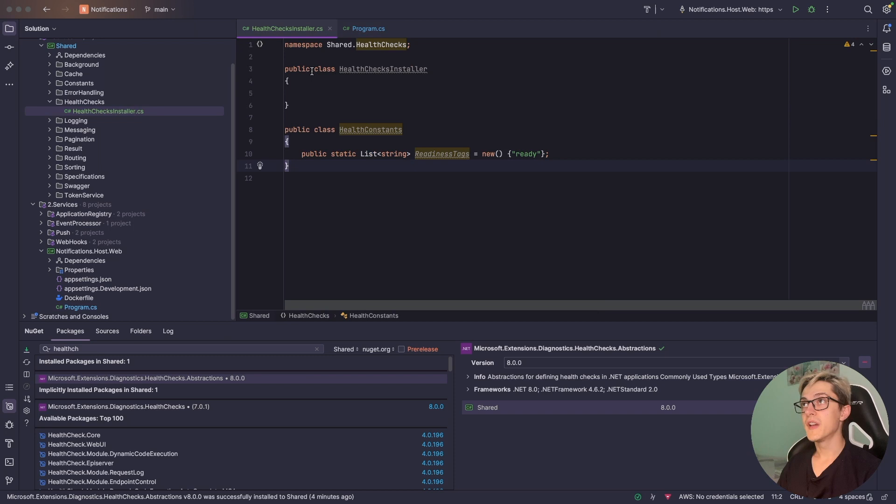
text(static)
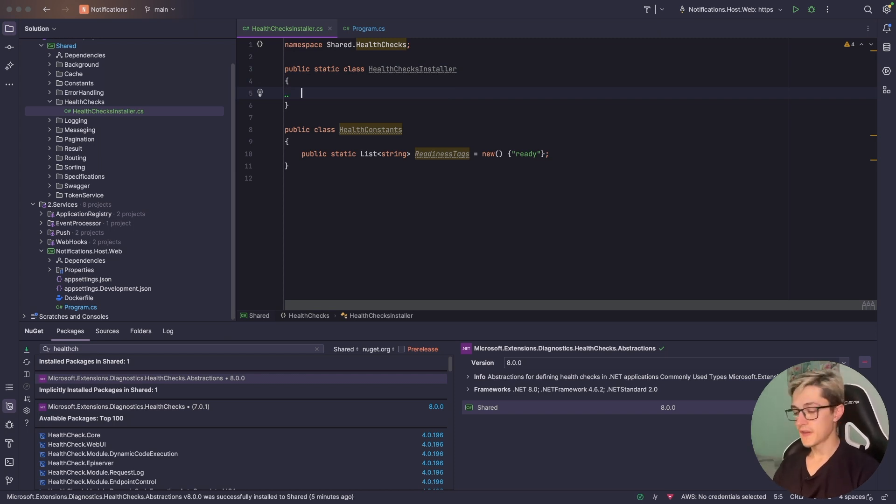
text(public static WebApplication UseHealthcheckPaths(this WebApplication)
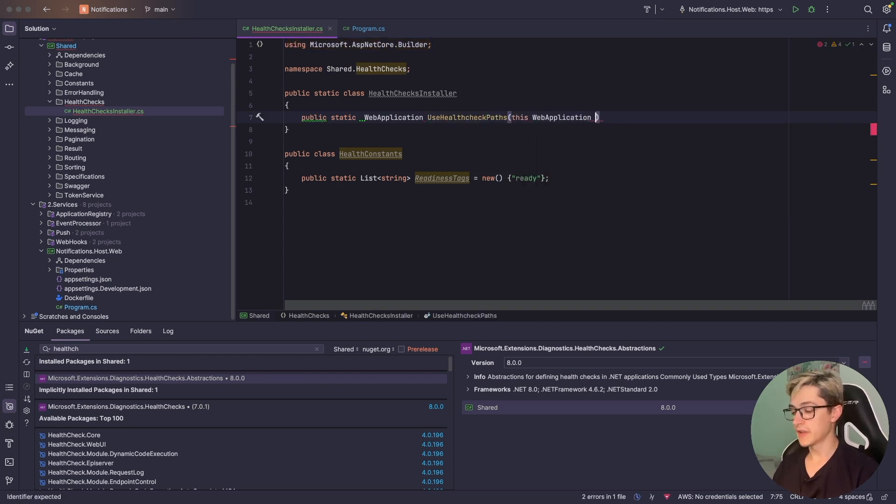
text(app))
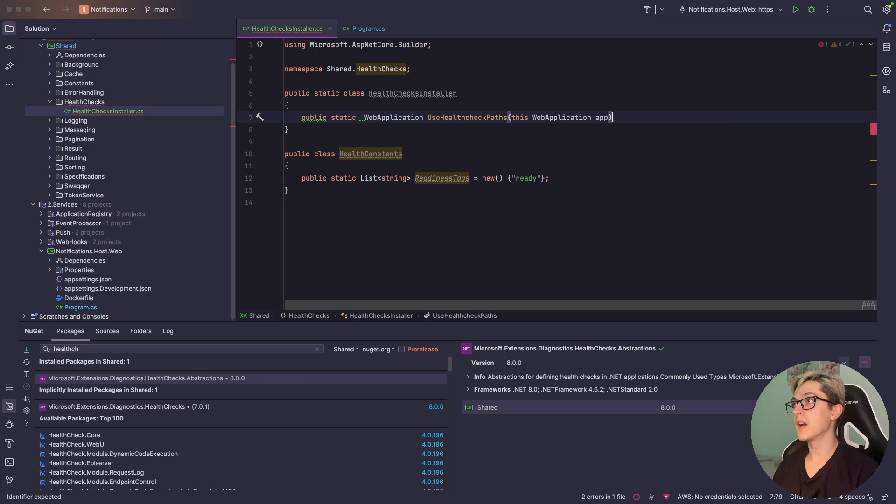
text({)
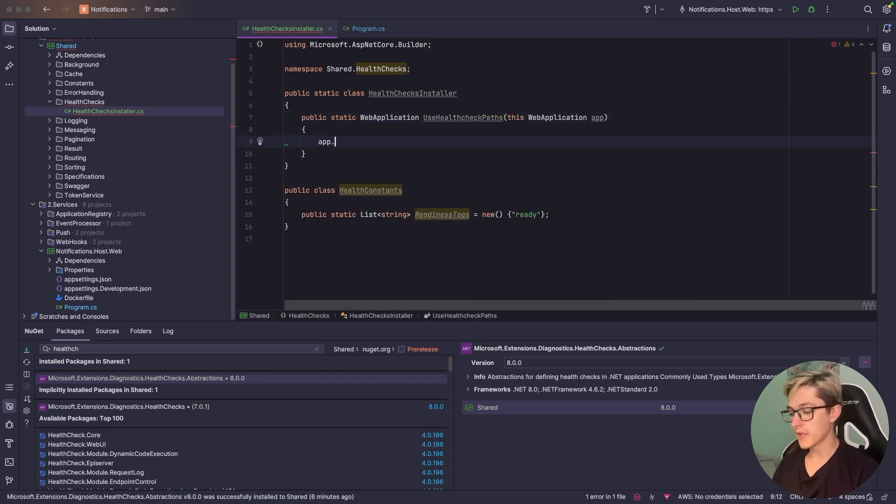
Map "healthz/ready" with new HealthCheckOptions whose predicate keeps checks tagged "ready"
text(Mpahe)
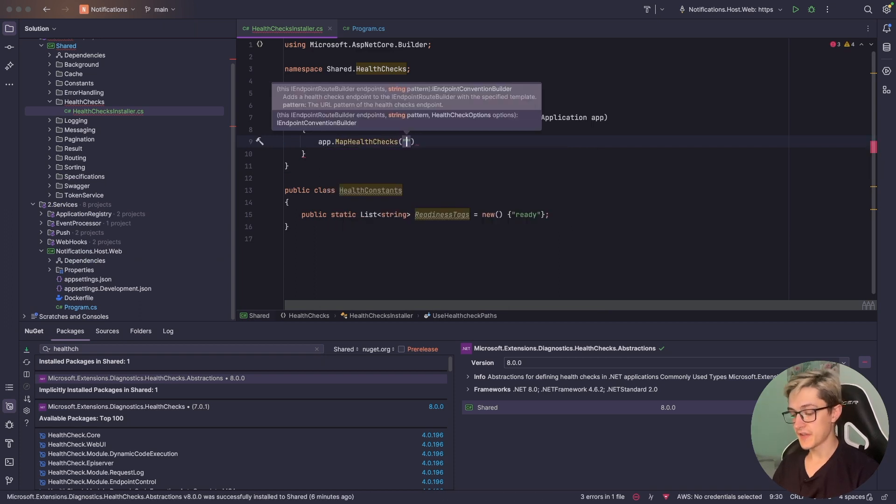
text(health2)
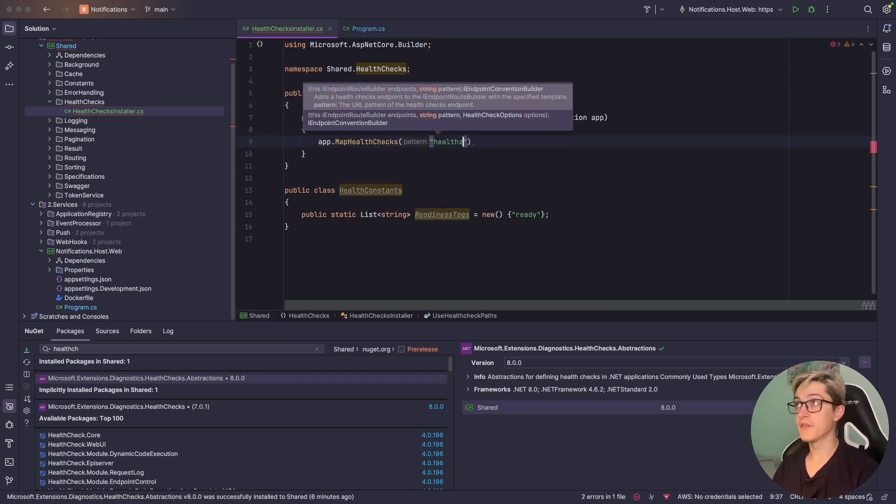
text(/ready)
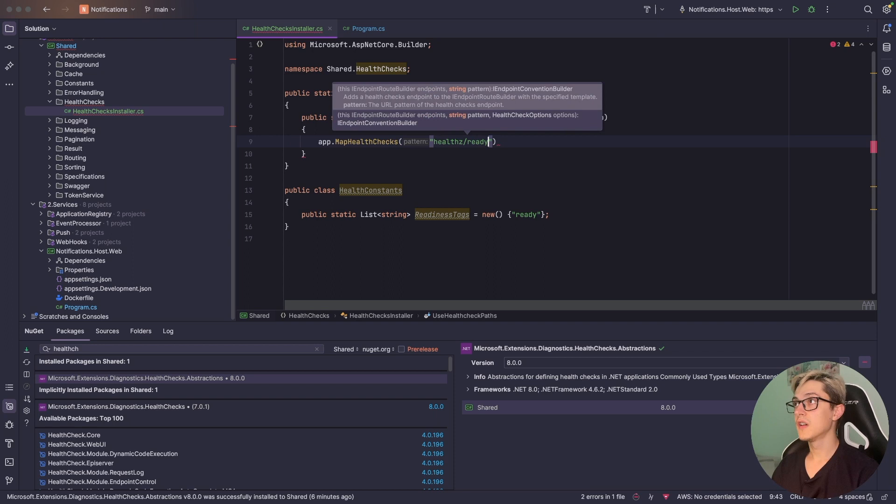
text(, new)
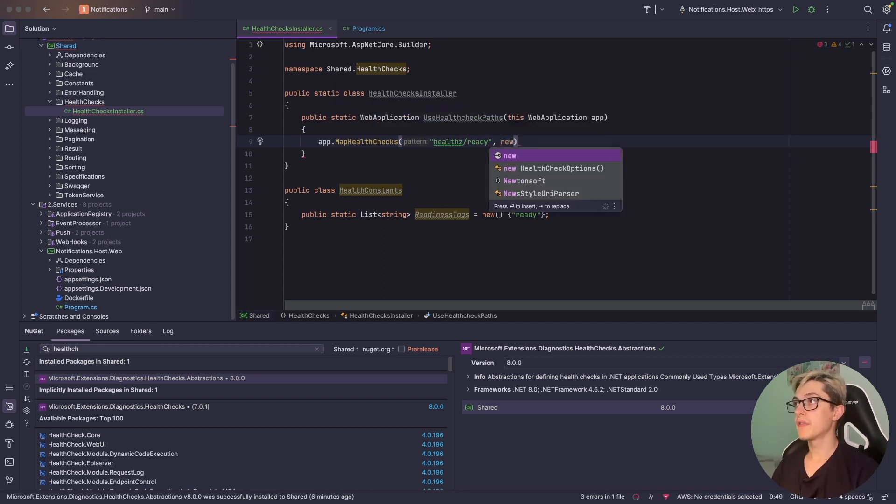
click(557, 168)
text(Predicate = health => health.Tags.)
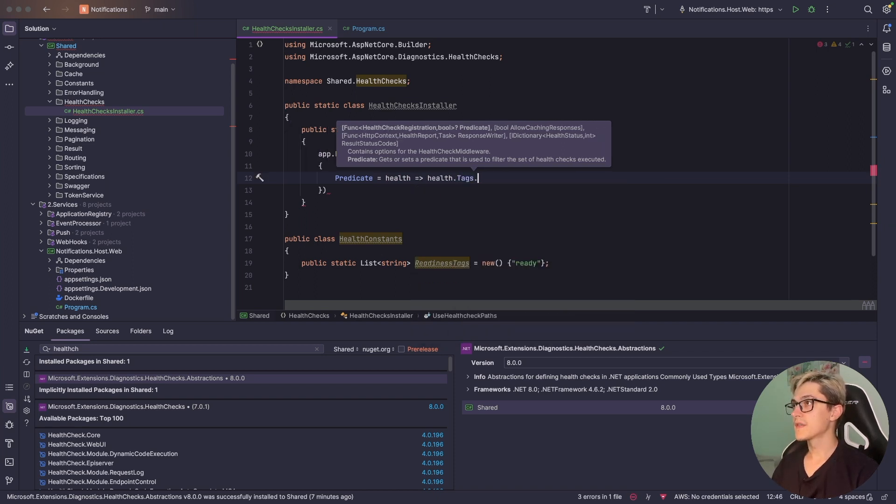
text(Contains("ready")});)
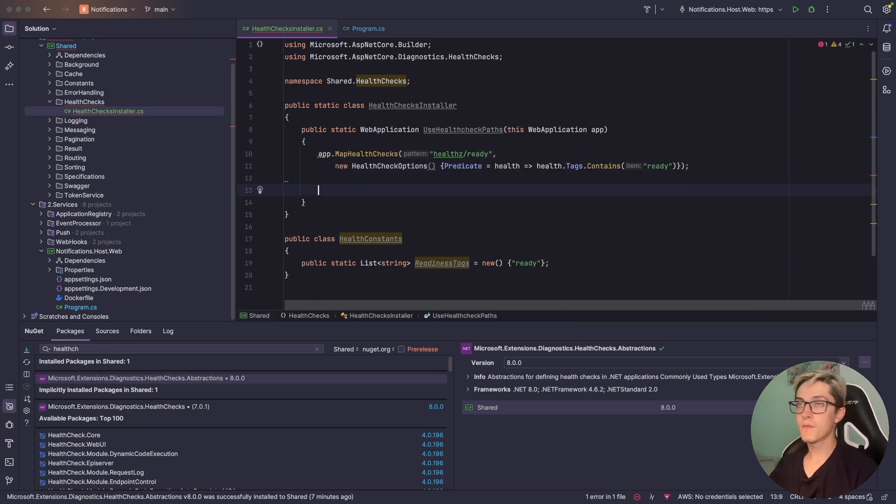
Begin mapping a second endpoint "healthz/live" with its own new HealthCheckOptions
text(app)
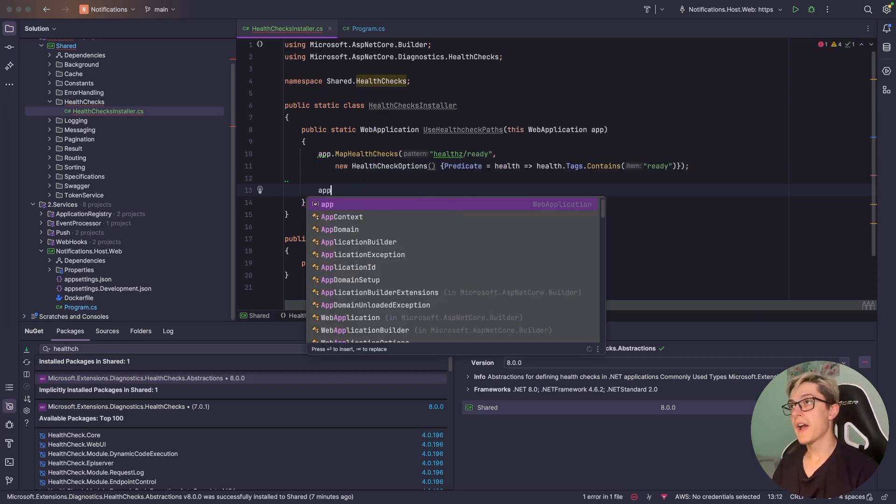
text(.map)
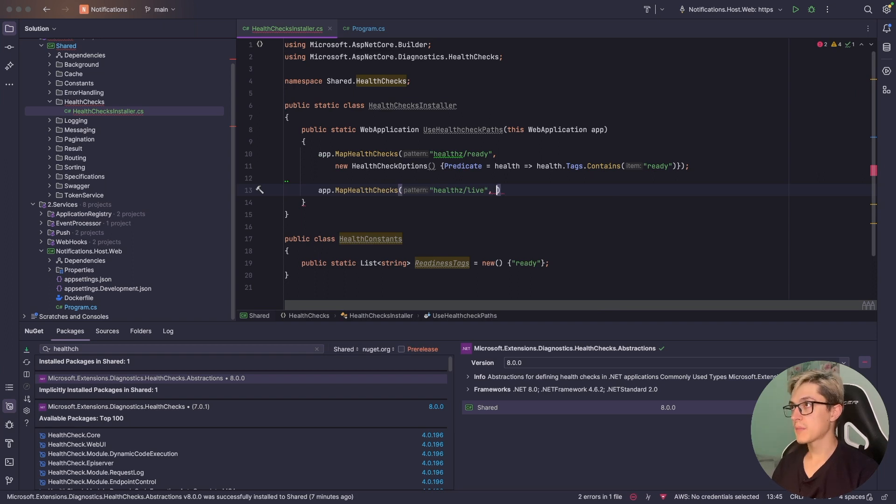
text(new HealthCheckOptions()
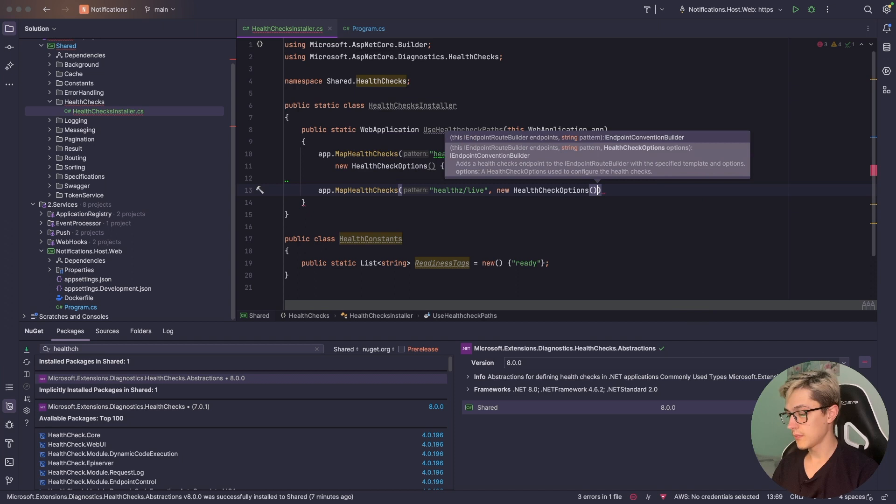
Set the live options' ResponseWriter to UIResponseWriter.WriteHealthCheckUIResponse and return app
text({)
text(ResponseWriter = UIResponseWriter.writ)
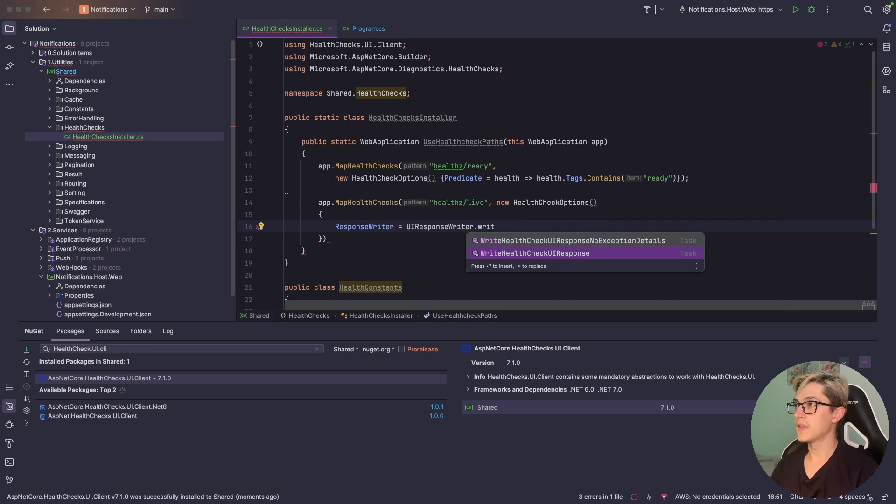
key(Enter)
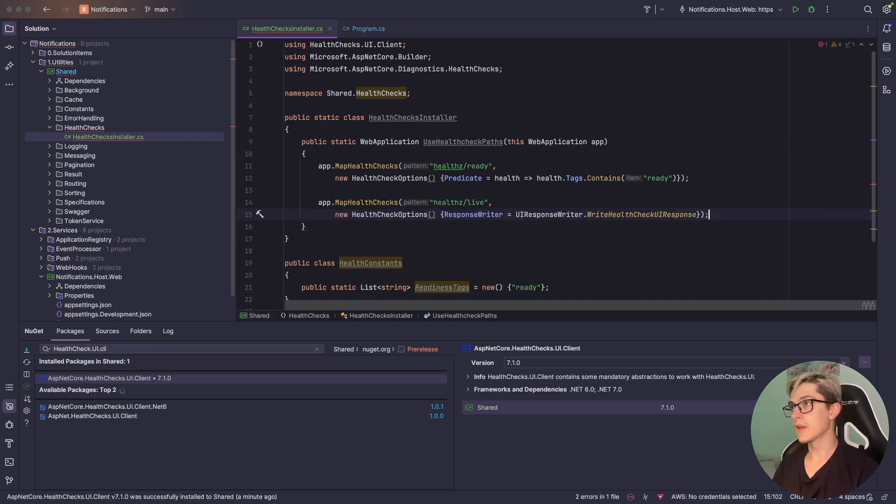
text(return app;)
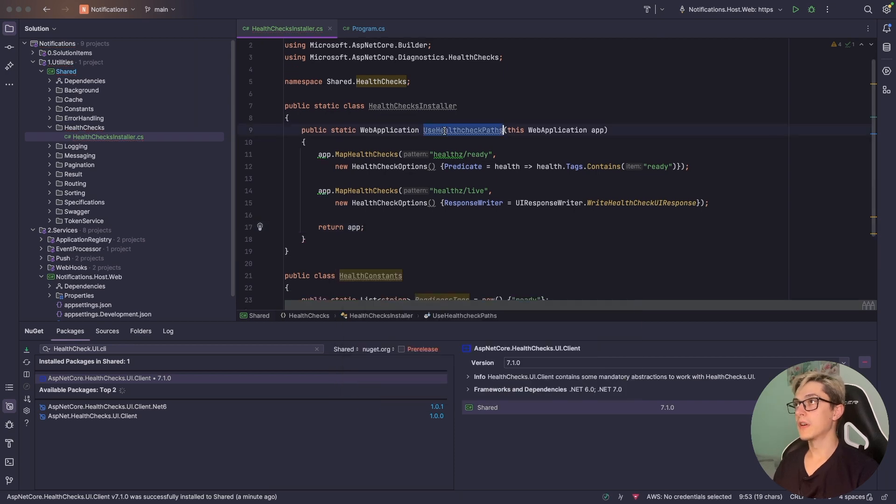
In Program.cs, call app.UseHealthcheckPaths(); just above app.Run()
click(368, 28)
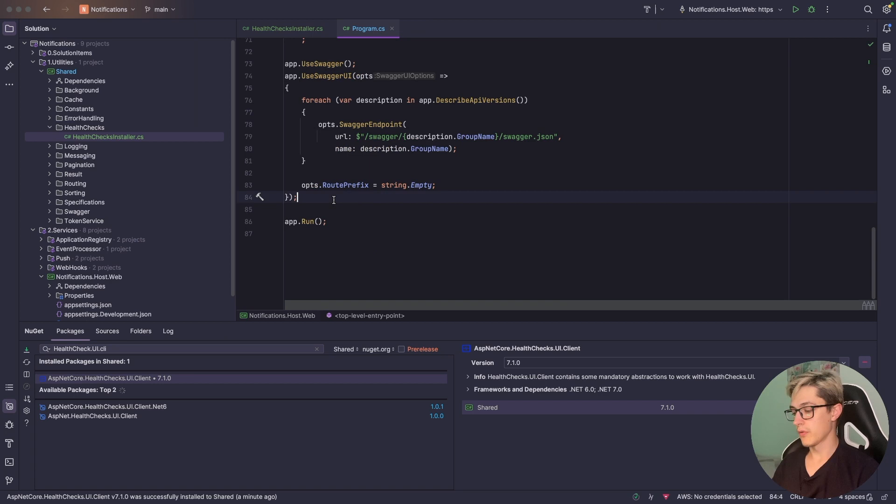
text(app.UseHealthcheckPaths)
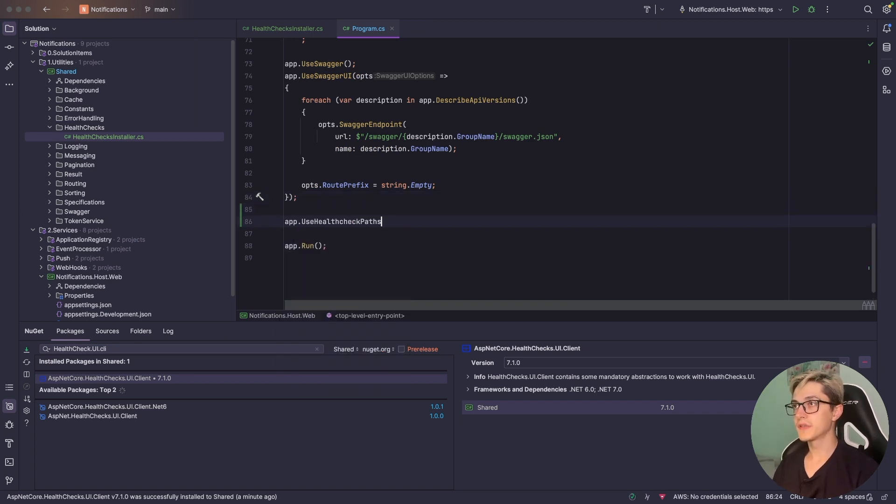
text(();)
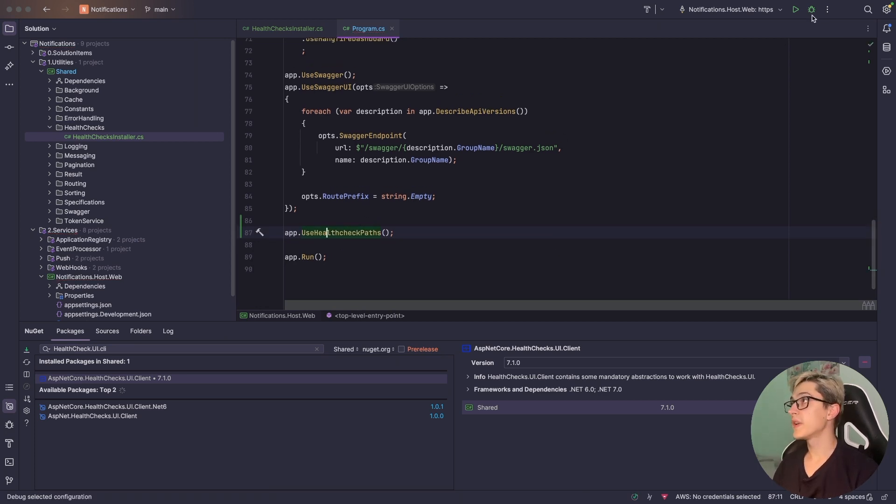
mouse_move(812, 9)
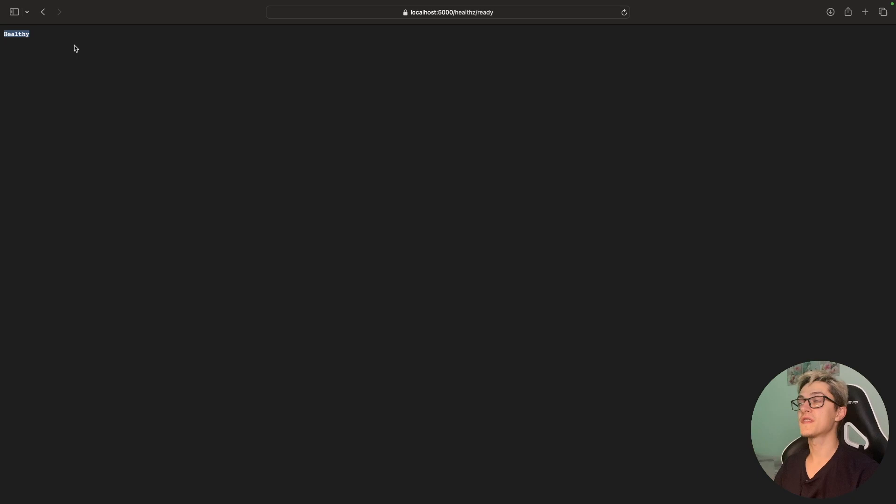
In jsonparser.org, expand the healthz/live masstransit-bus entry and its data showing Healthy
click(451, 12)
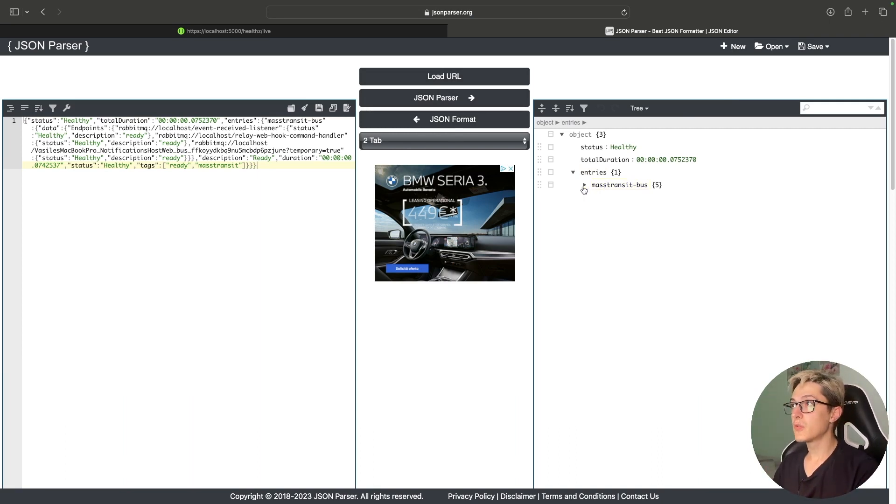
click(583, 185)
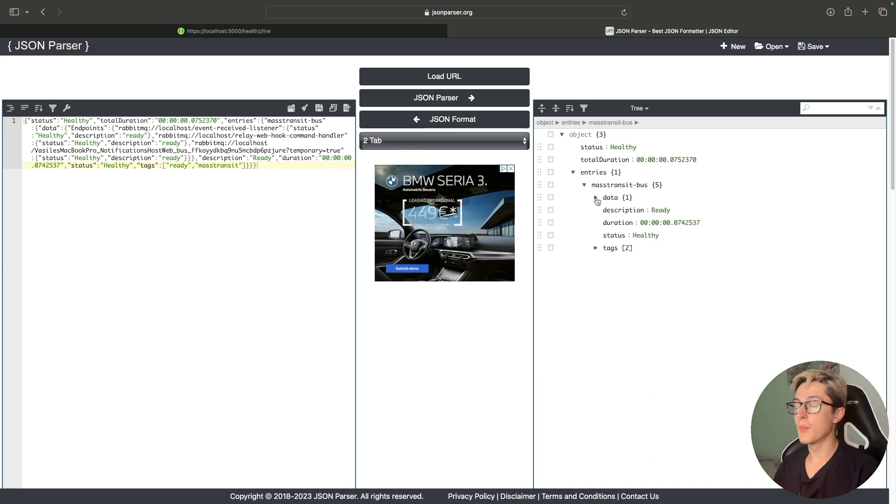
click(596, 198)
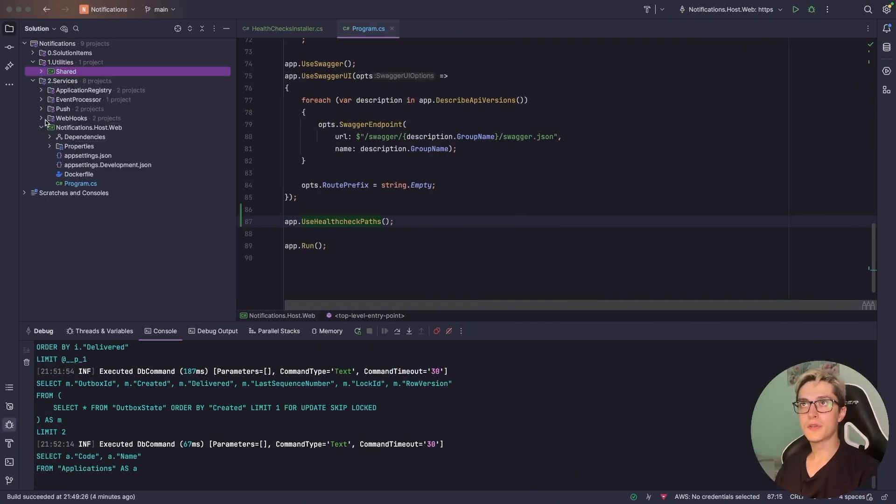
Expand WebHooks > WebHooksRepository > Services > Infrastructure and open WebHooksRepositoryInstaller.cs
click(41, 119)
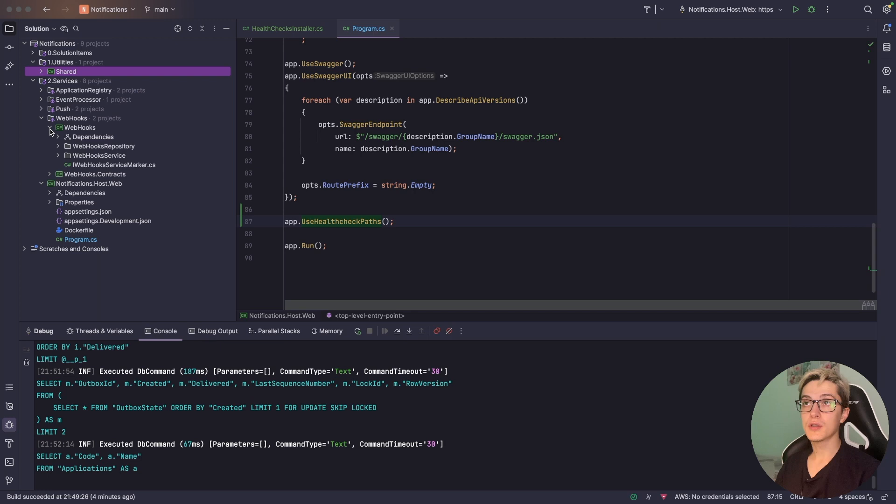
click(58, 146)
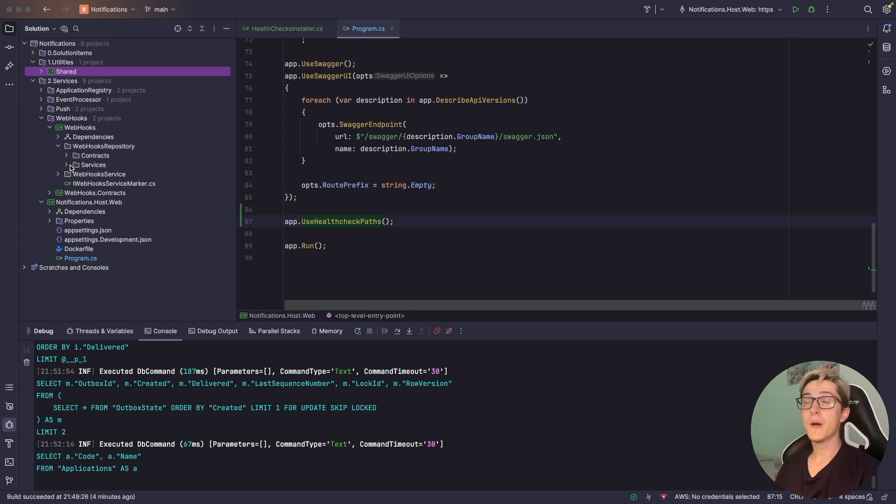
click(66, 165)
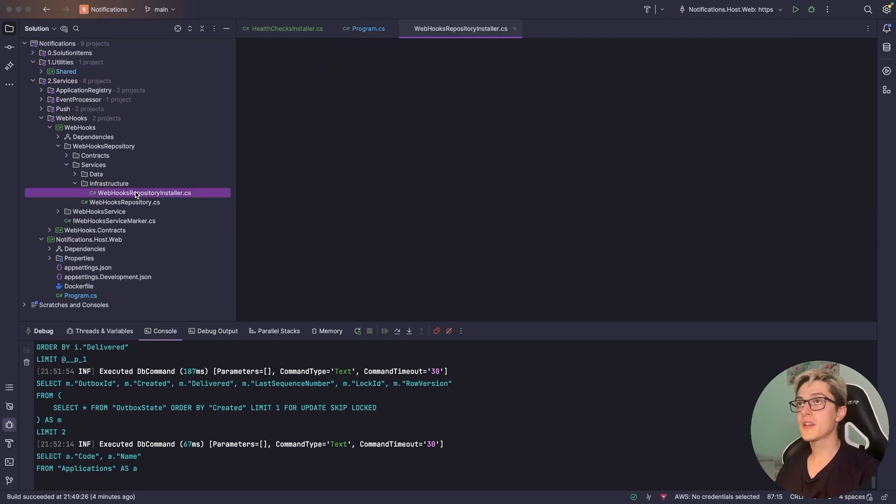
double_click(145, 192)
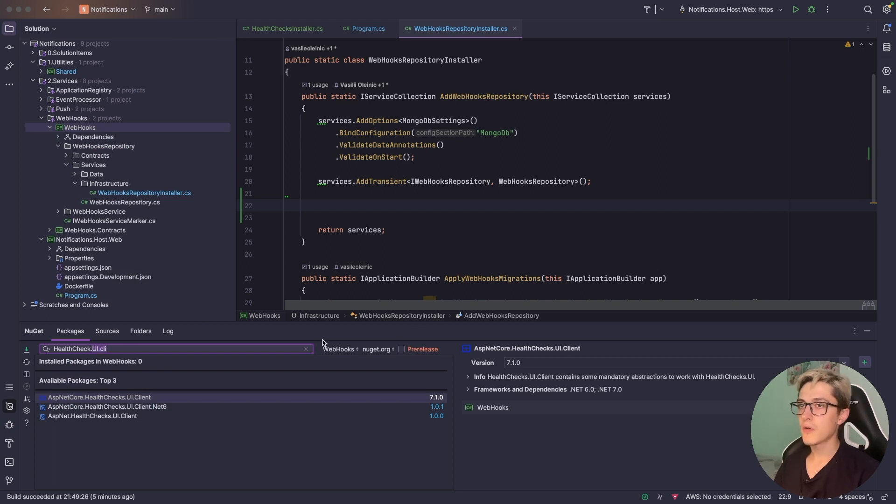
Install AspNetCore.HealthChecks.MongoDb 7.0.0 into the WebHooks project via search 'HealthCheck.mongo'
text(HealthCheck.mongo)
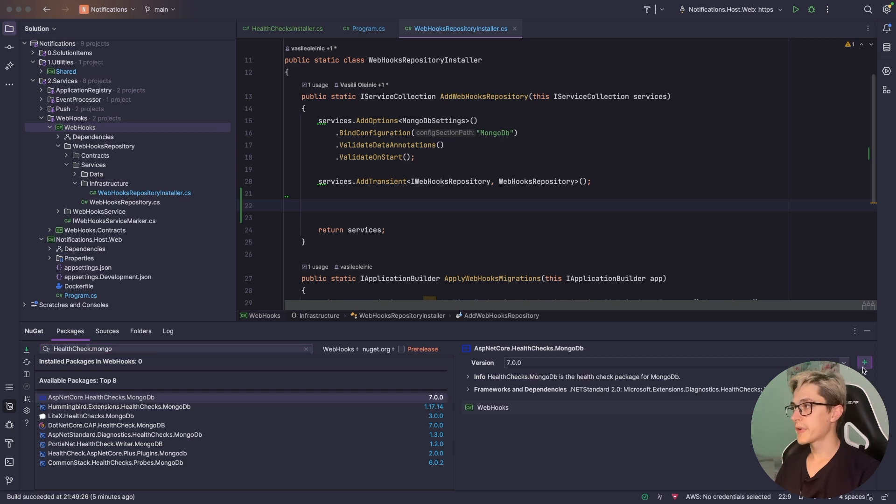
click(863, 363)
text(services.A)
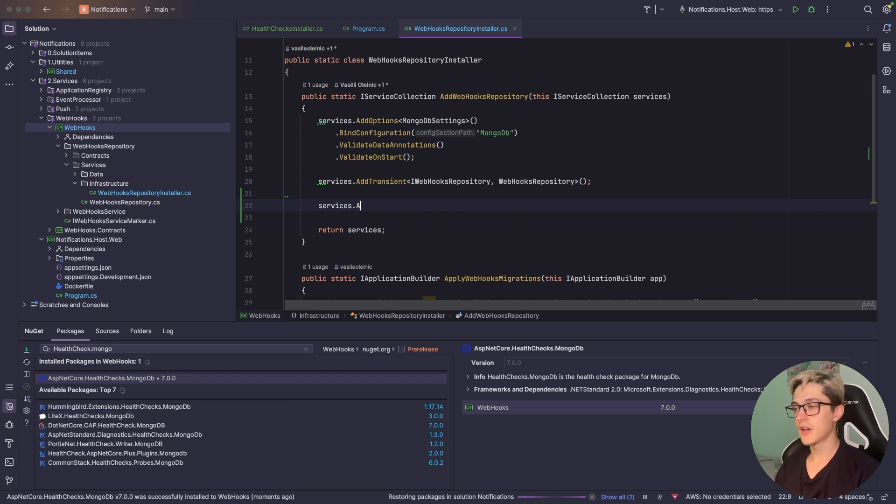
Add services.AddHealthChecks().AddMongoDb and an IConfiguration parameter to AddWebHooksRepository
text(ddHealthCh)
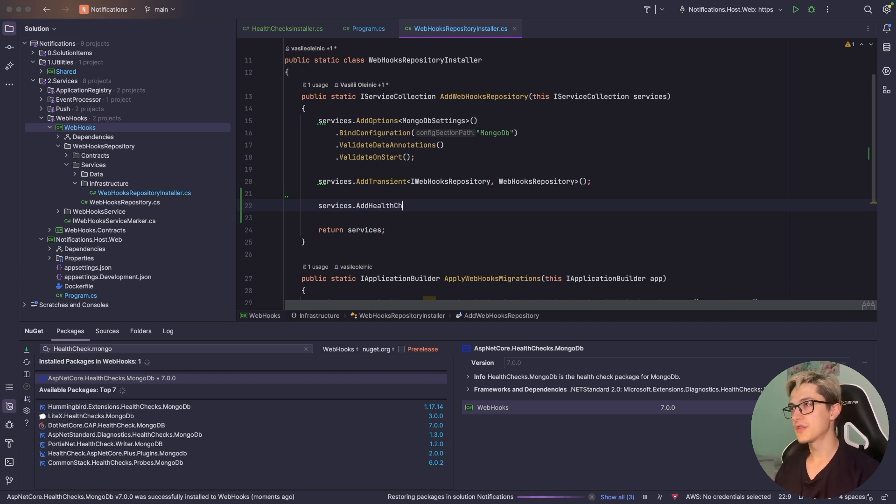
text(ecks().AddMongoDb()
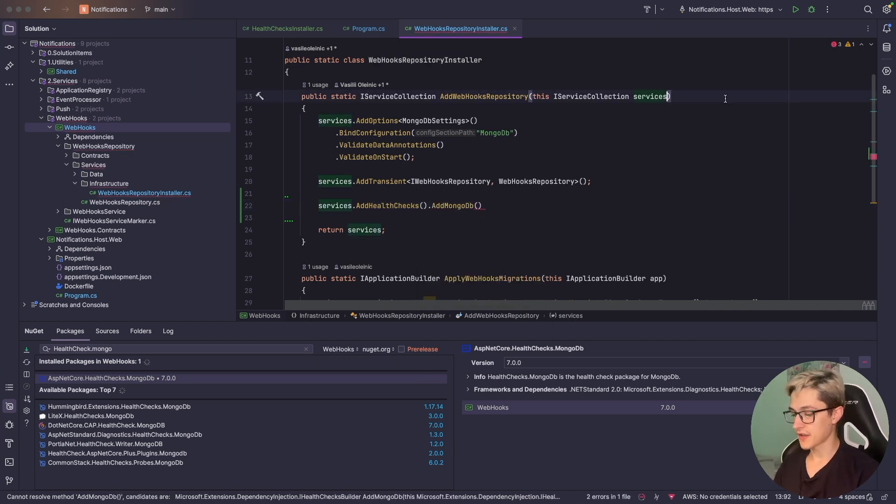
text(, I)
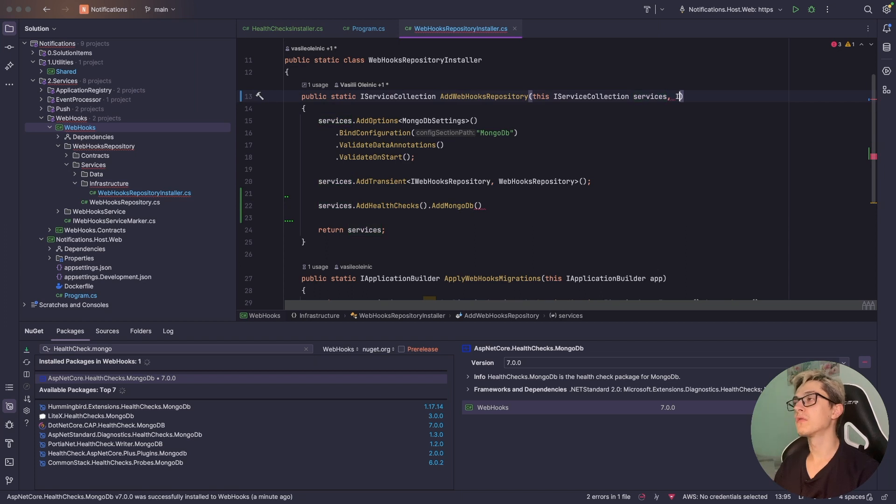
text(Configu)
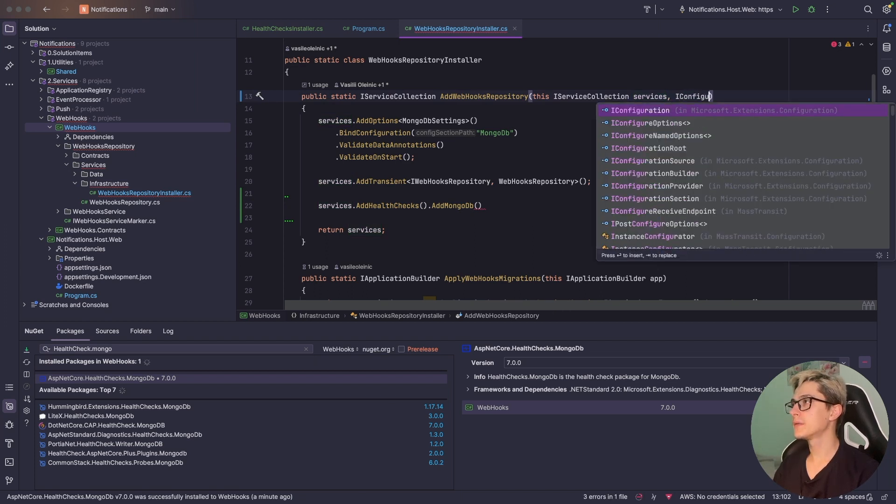
key(Escape)
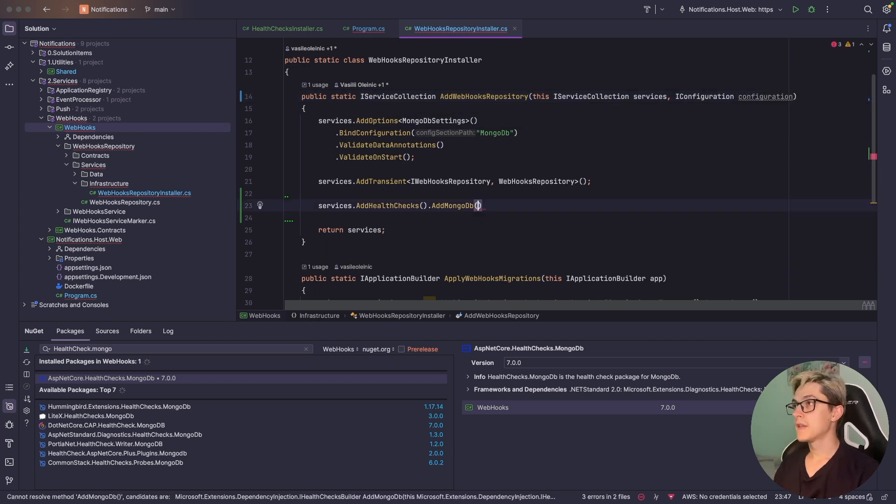
Name the check "mongo-db", tag it with HealthConstants.ReadinessTags, and use configuration["MongoDb:ConnectionString"]!
text(name:"mongo-db", tags:[)
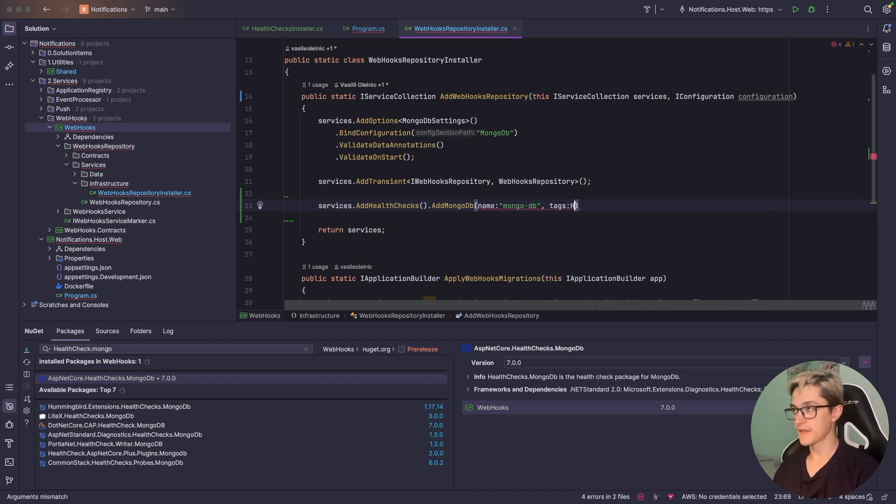
text(ealthConstants.ReadinessTags)
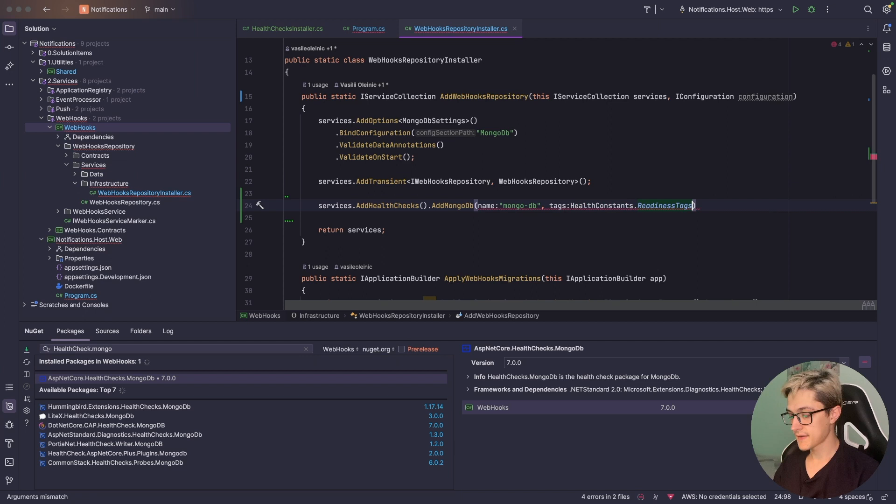
text(, mongo)
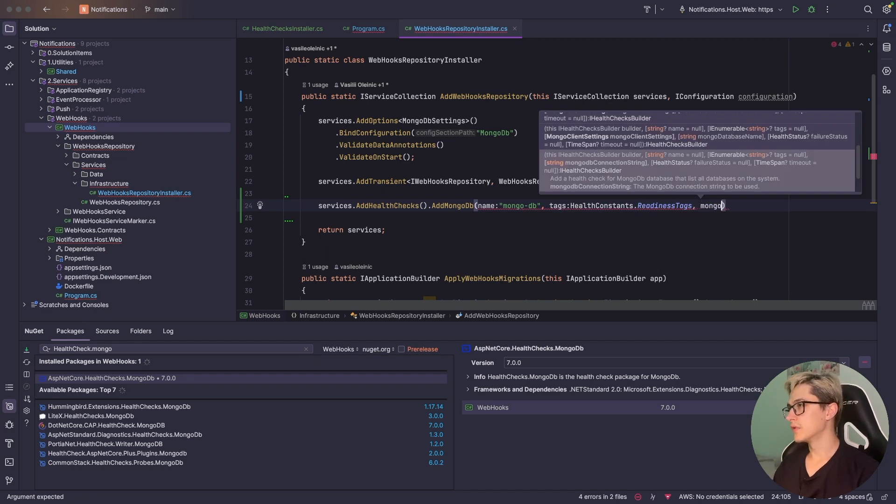
text(dbco)
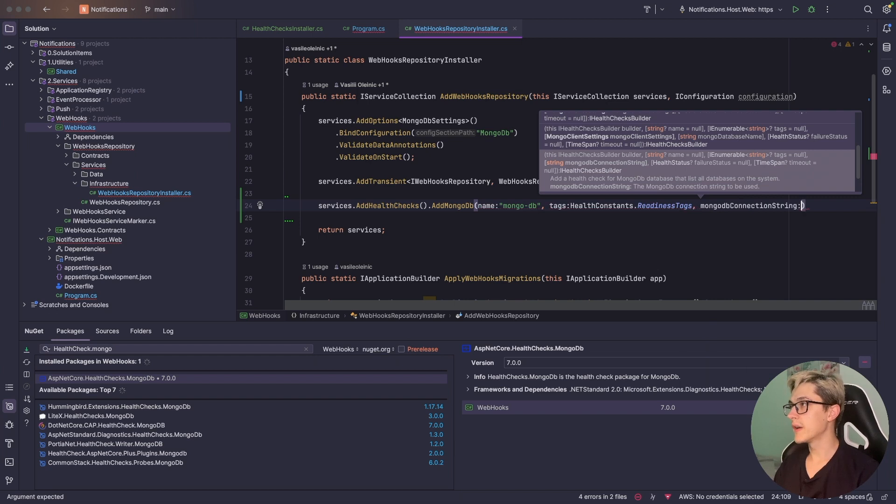
text(configuration["M)
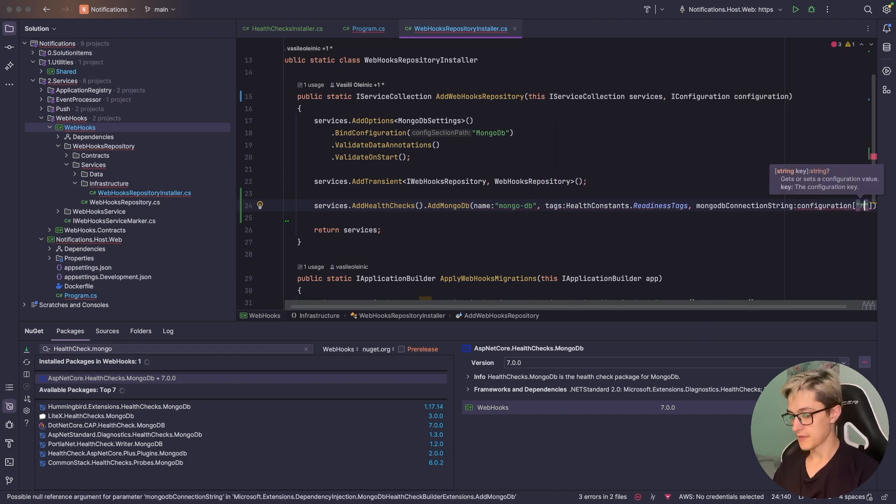
text(MongoDb:Connectionstring"]!);)
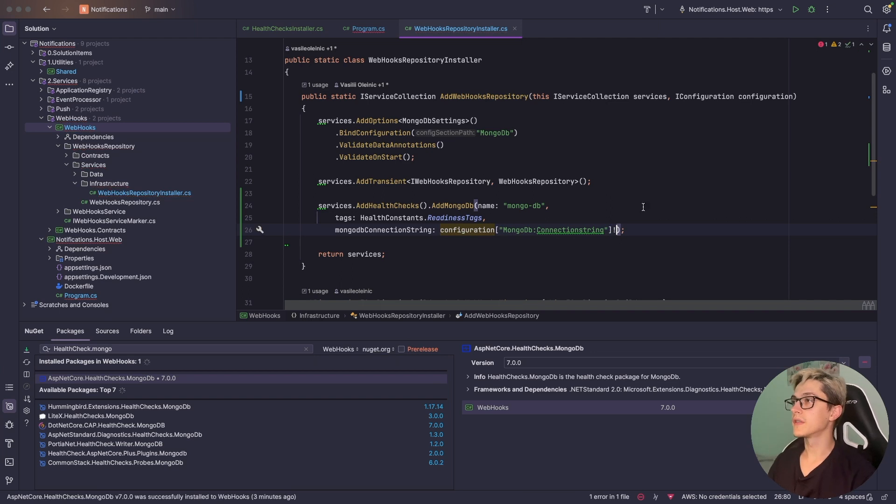
drag(335, 218, 625, 230)
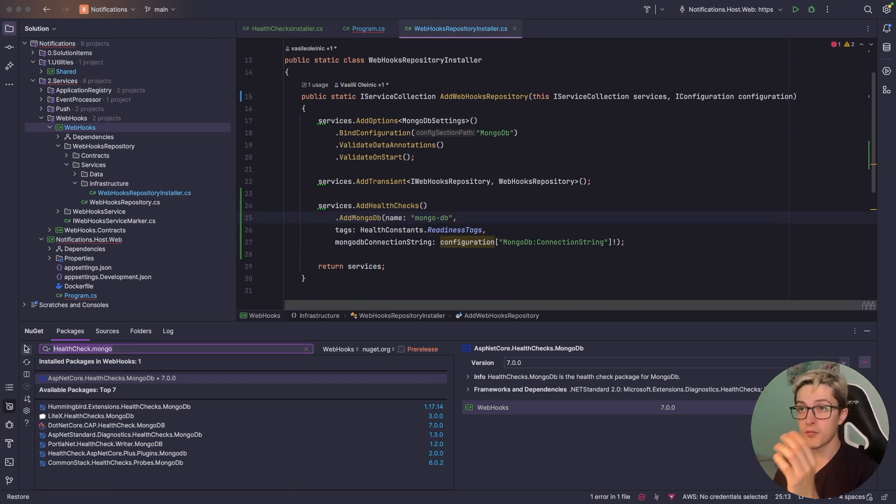
text(AspNetCore.)
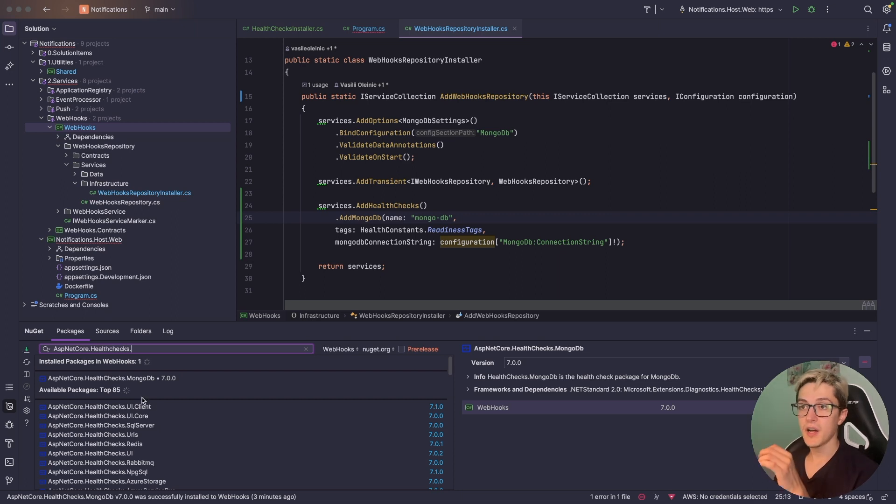
mouse_move(158, 410)
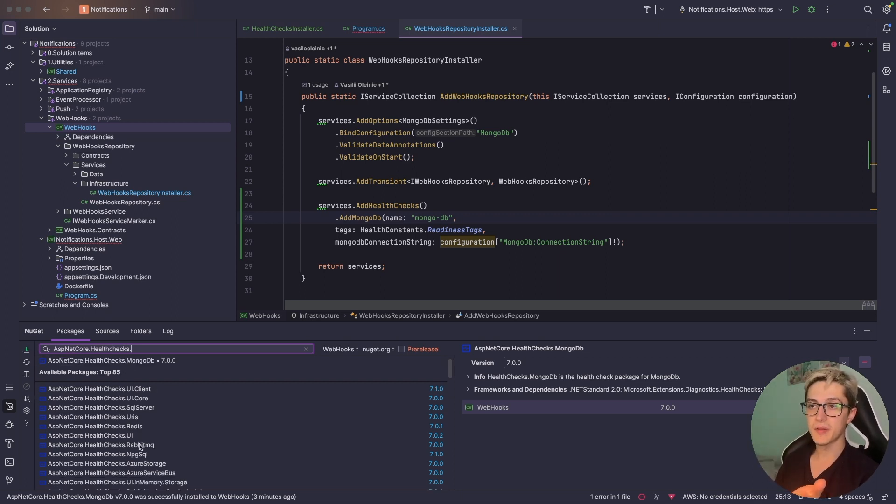
scroll(down, 3)
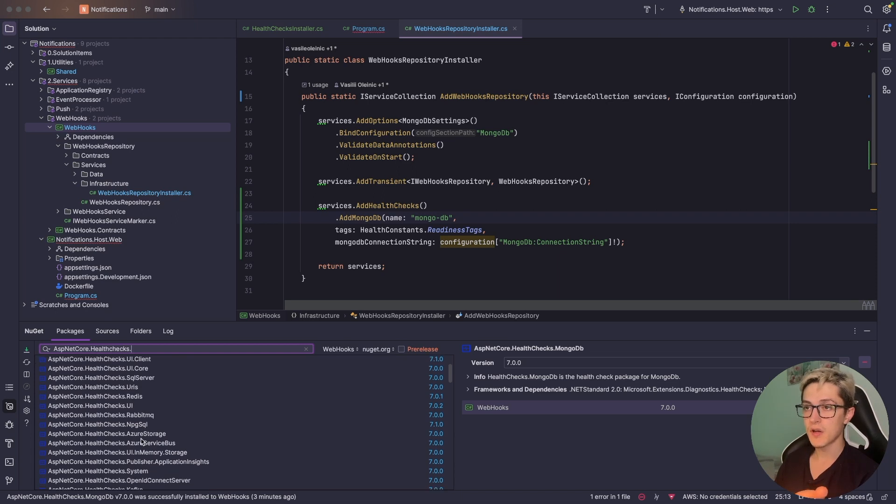
scroll(down, 3)
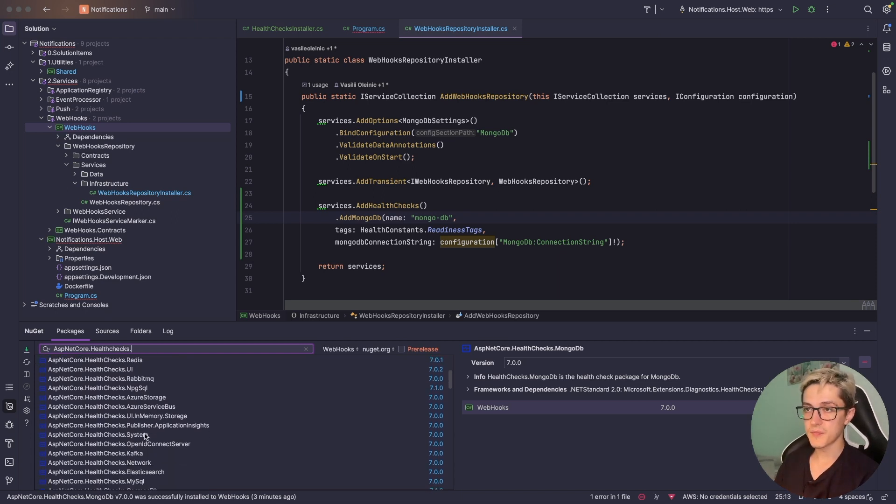
scroll(down, 3)
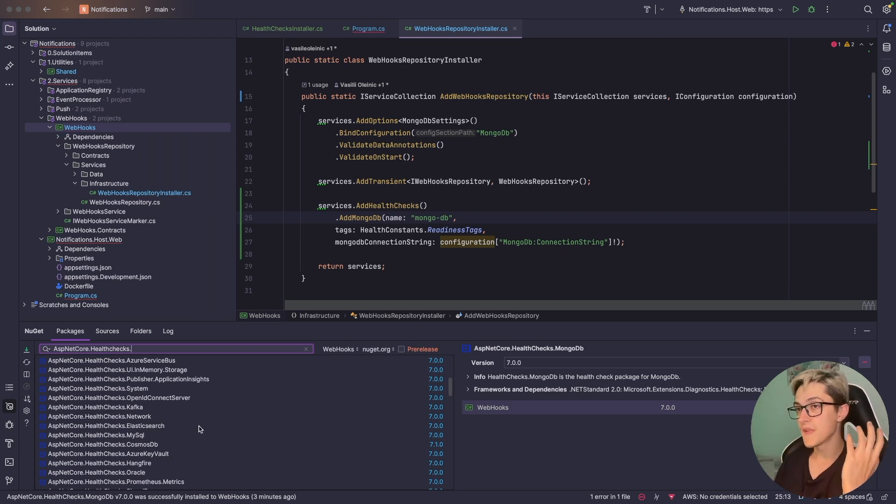
scroll(down, 3)
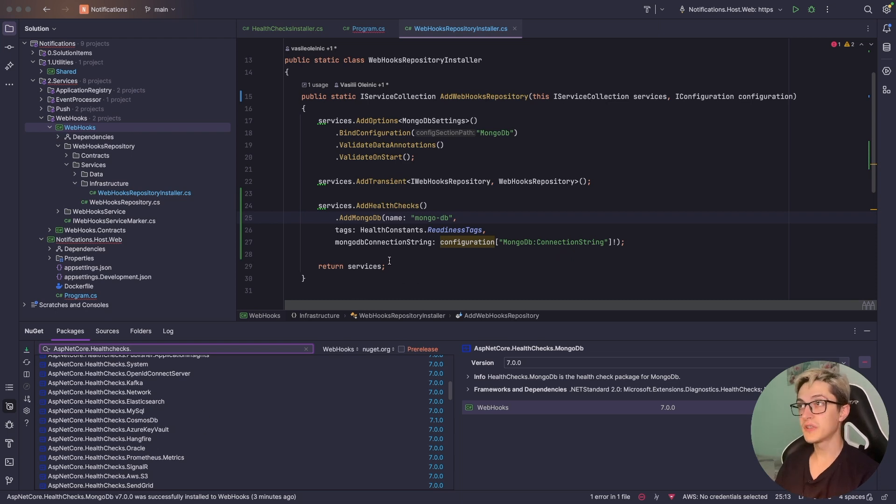
mouse_move(368, 267)
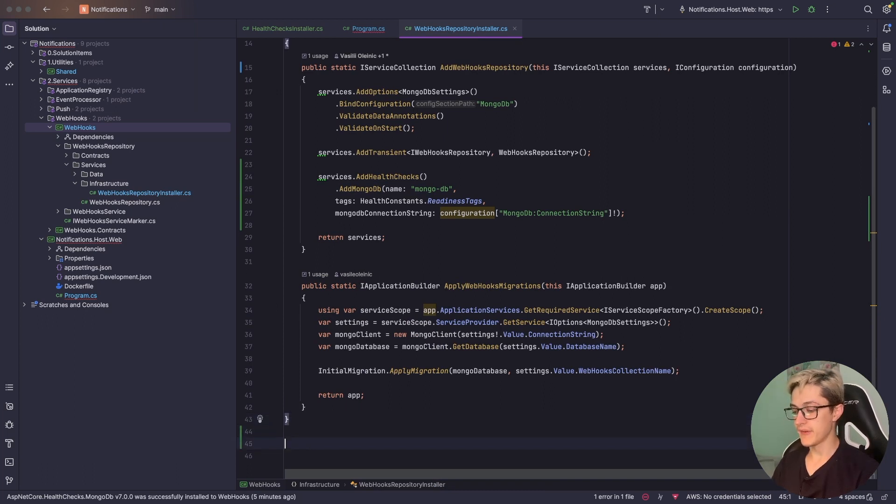
Add class ExternalApiHealthCheck : IHealthCheck whose CheckHealthAsync returns Healthy "External service is healthy"
text(public cl)
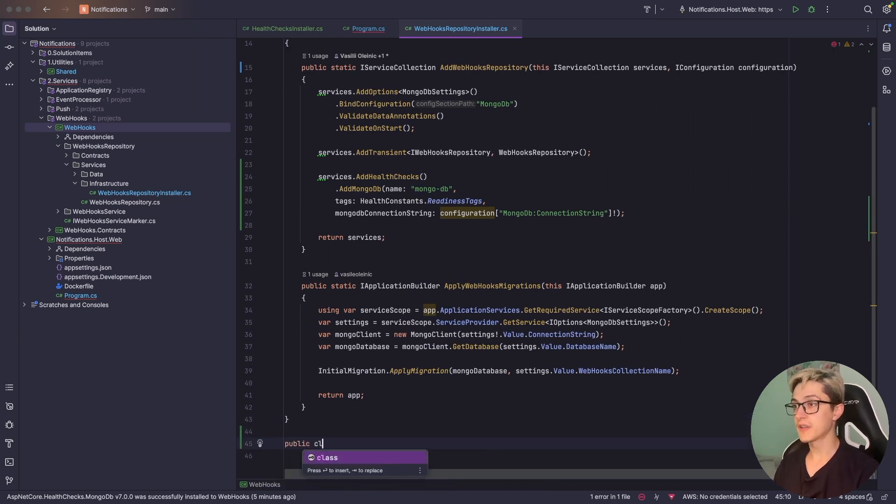
text(lass ExternalApi)
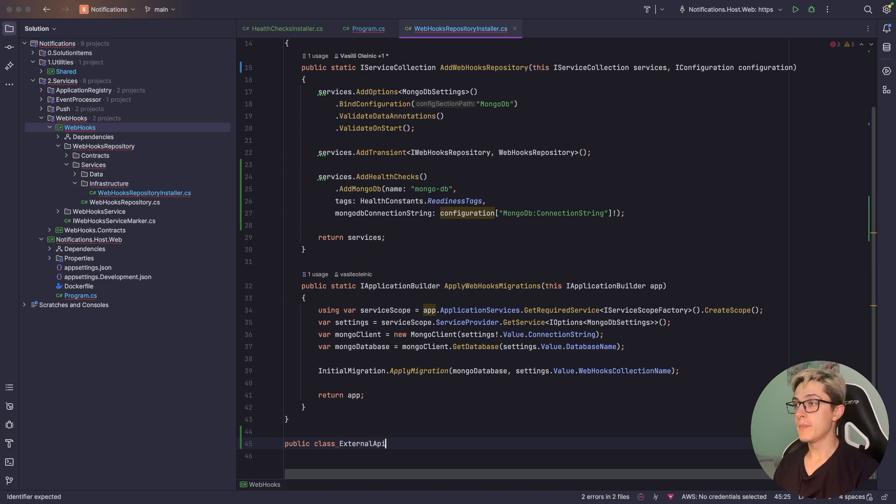
text(HealtchCheck)
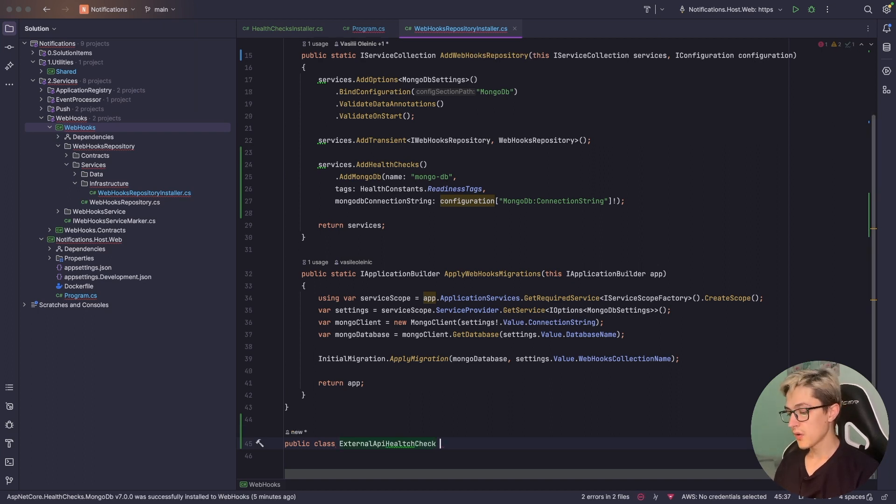
text(: IHealthCheck)
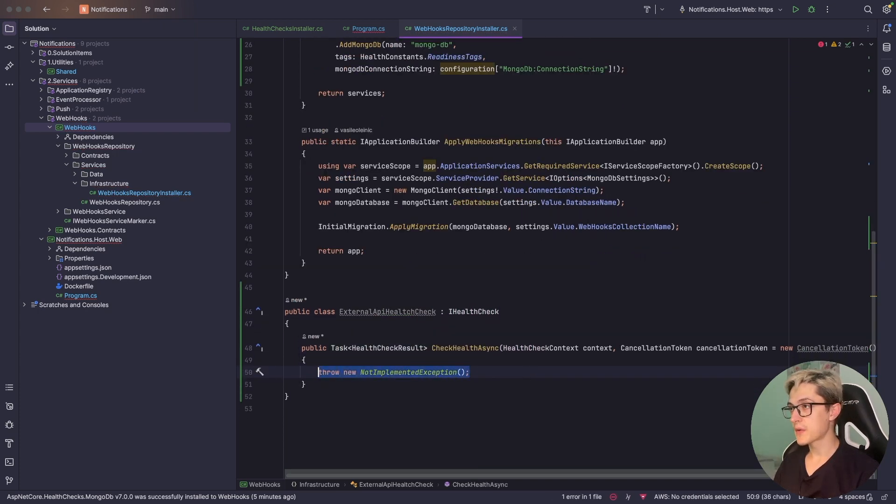
text(return Task.FromResult(HealthCheckResult.Healthy(description: "External service is healthy"));)
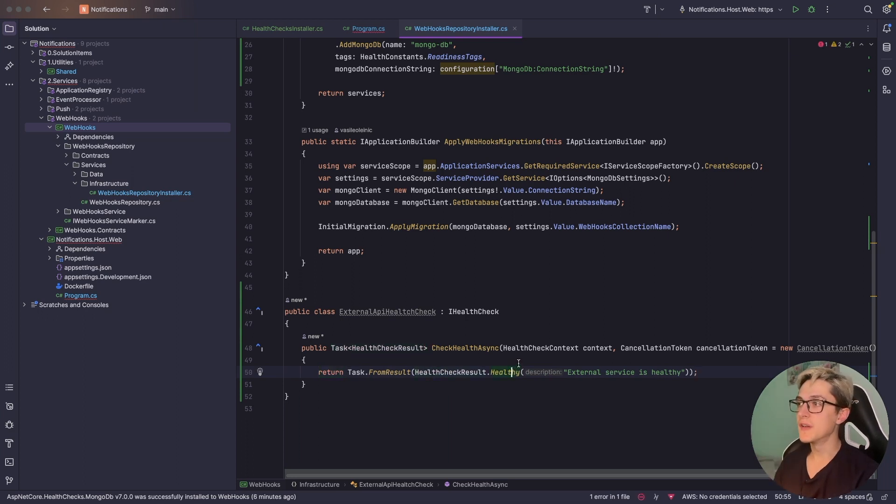
key(Enter)
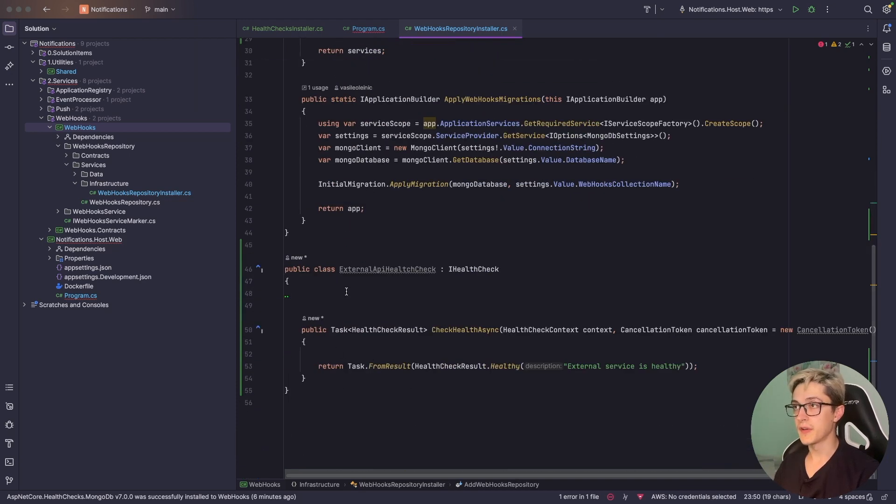
Add a private readonly IWebHooksRepository _repository field and assign it in the constructor
text(private readonly IWebHooksRepository _repository;)
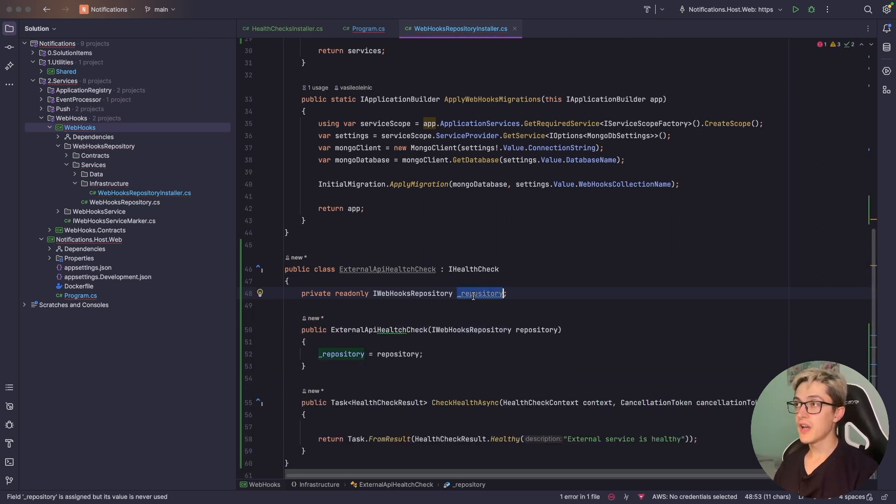
text(_repository)
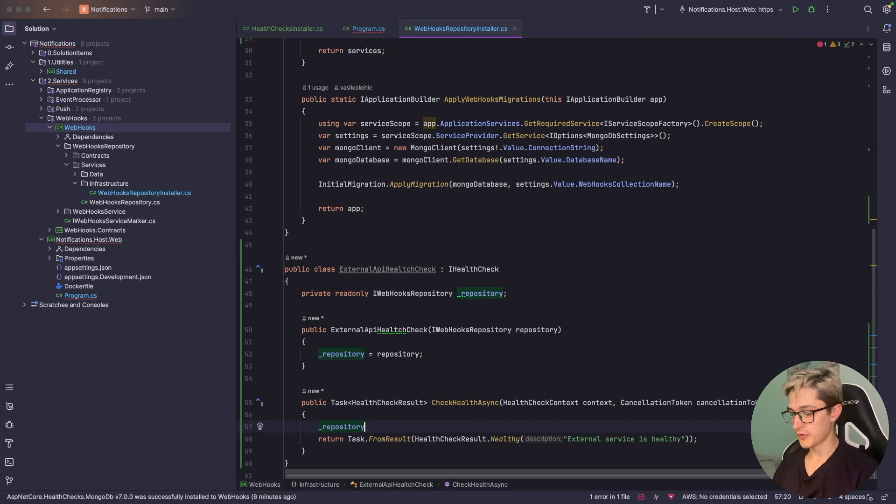
text(.)
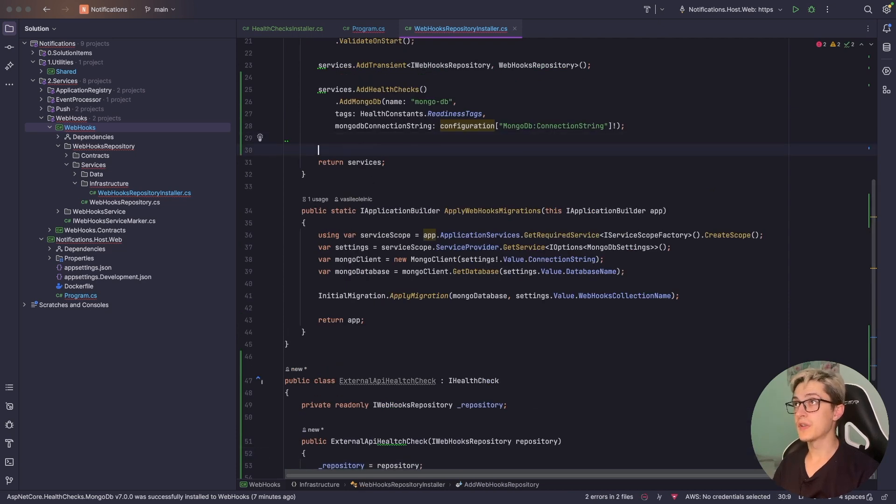
text(services.addhea)
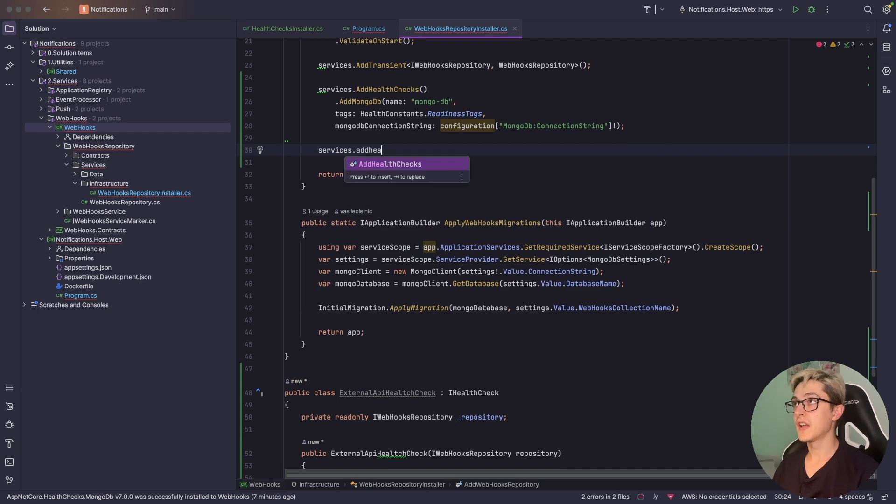
key(Enter)
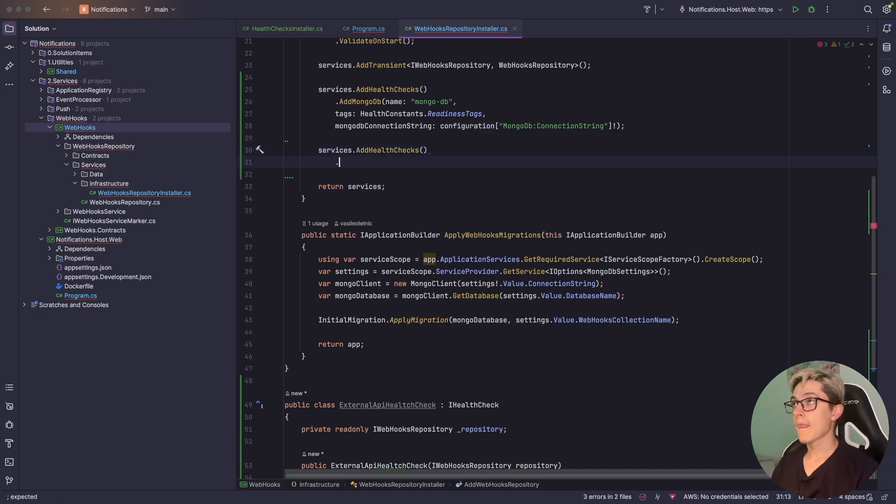
text(.addc)
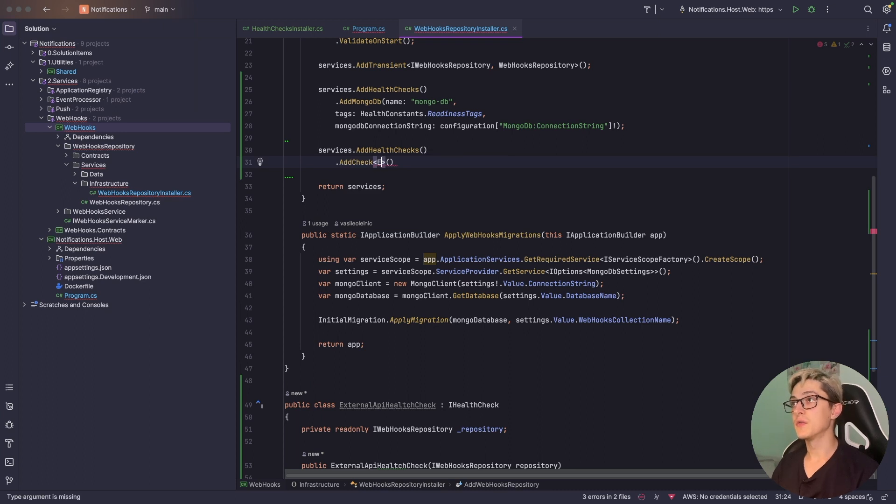
text(ExternalApiHealtchCheck)
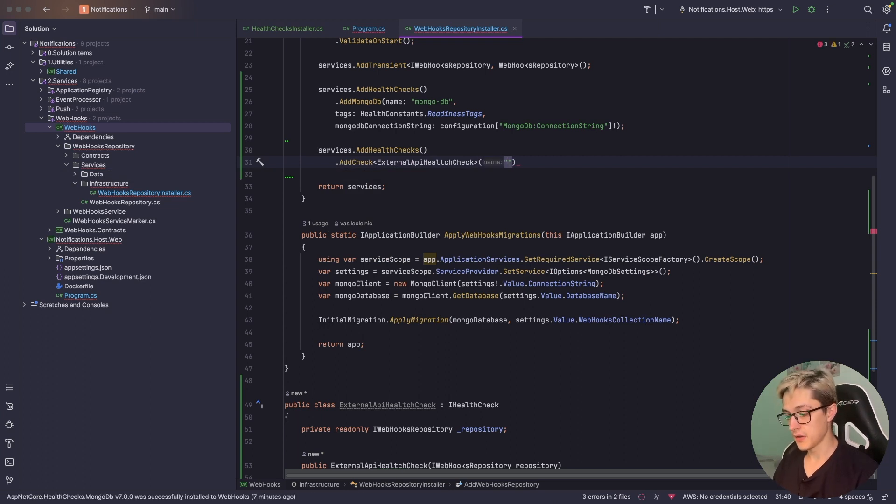
text(external-healthcheck)
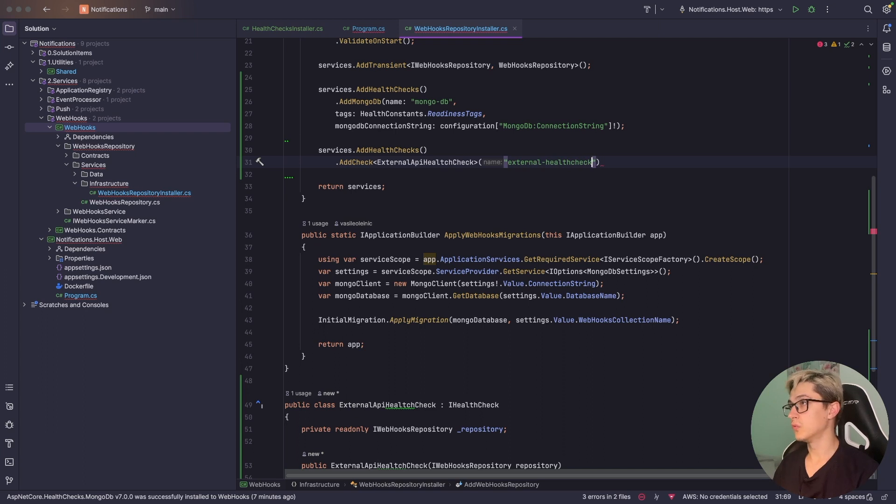
key(Backspace)
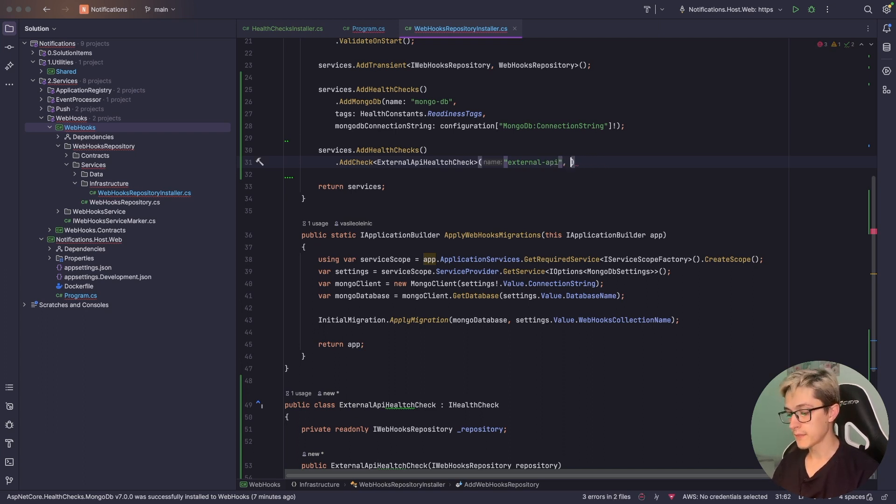
text(tags:)
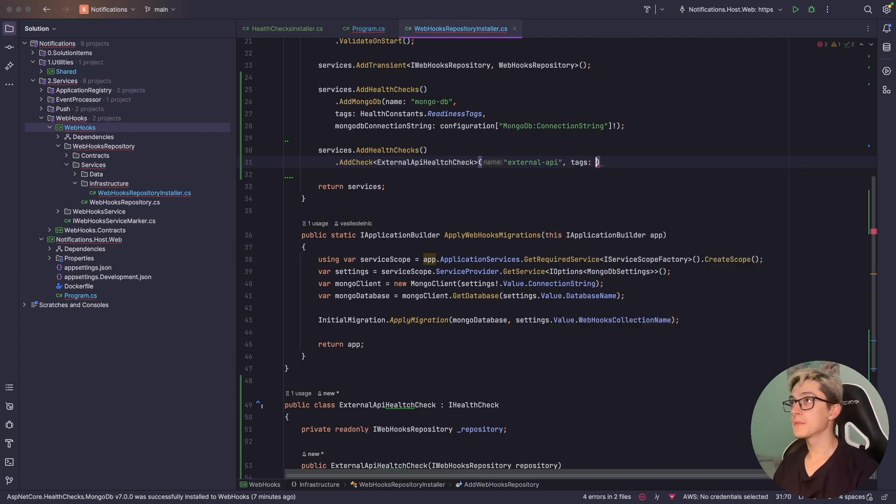
text(HealthConstants.re)
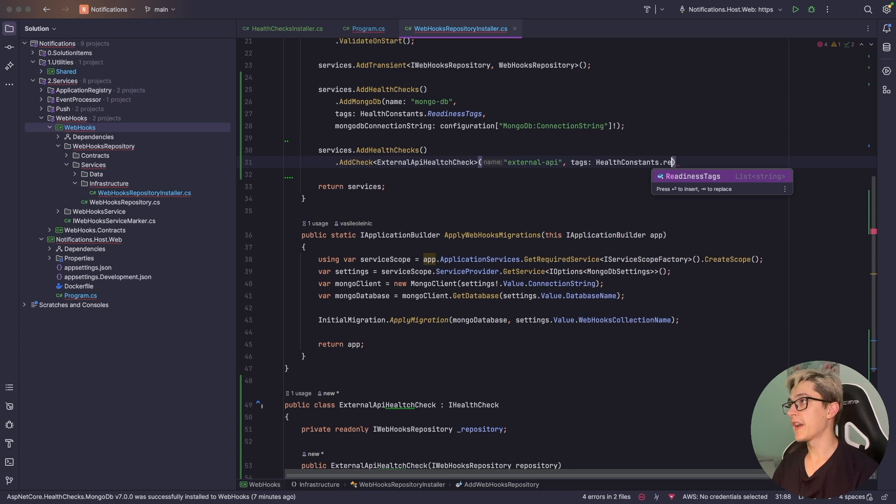
key(Tab)
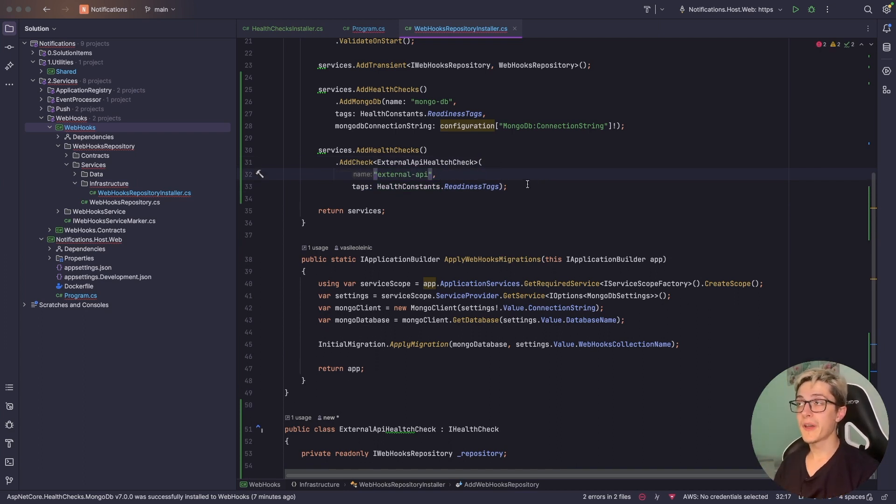
drag(321, 149, 506, 187)
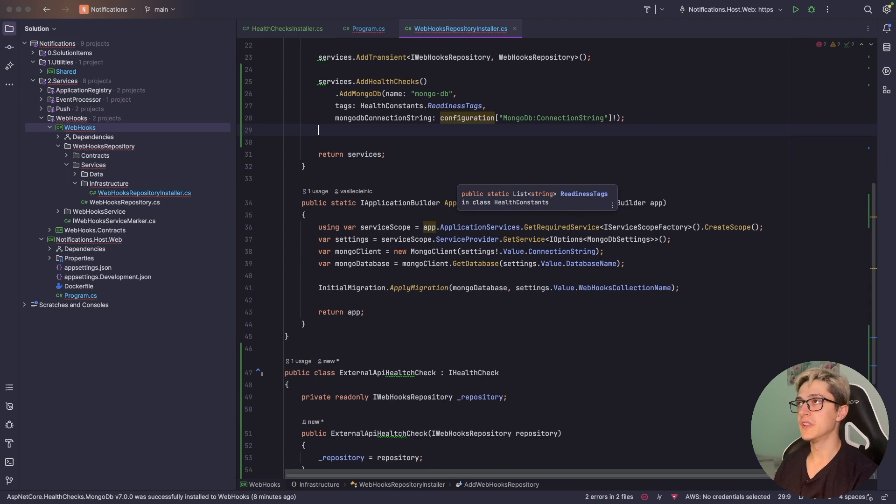
Expand ApplicationRegistry > Infrastructure in the Solution explorer to reach ApplicationRegistryInstaller.cs
scroll(down, 3)
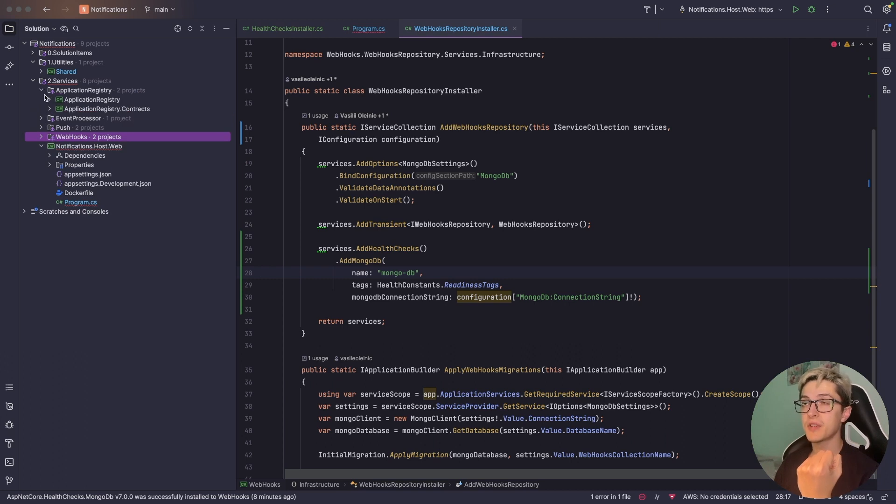
click(49, 99)
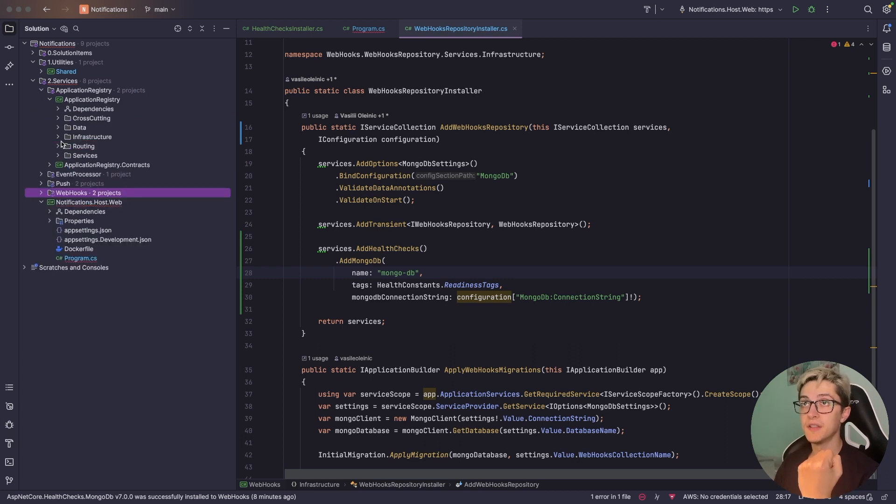
click(58, 136)
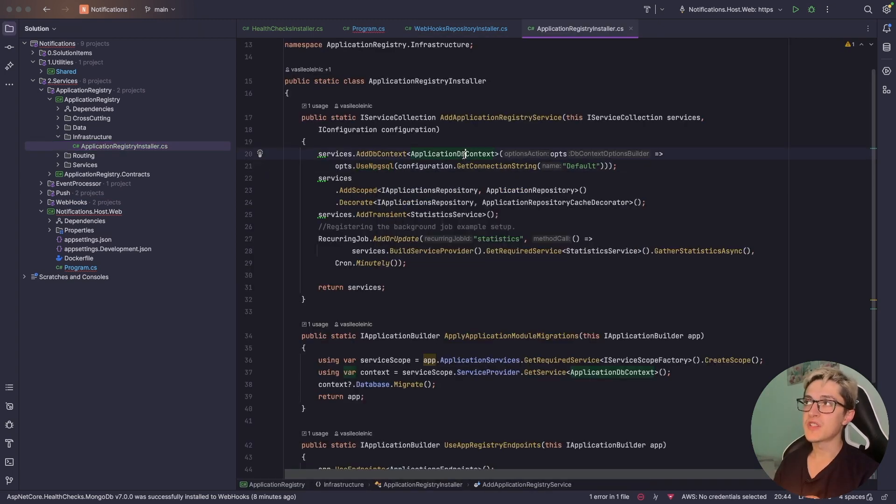
mouse_move(463, 154)
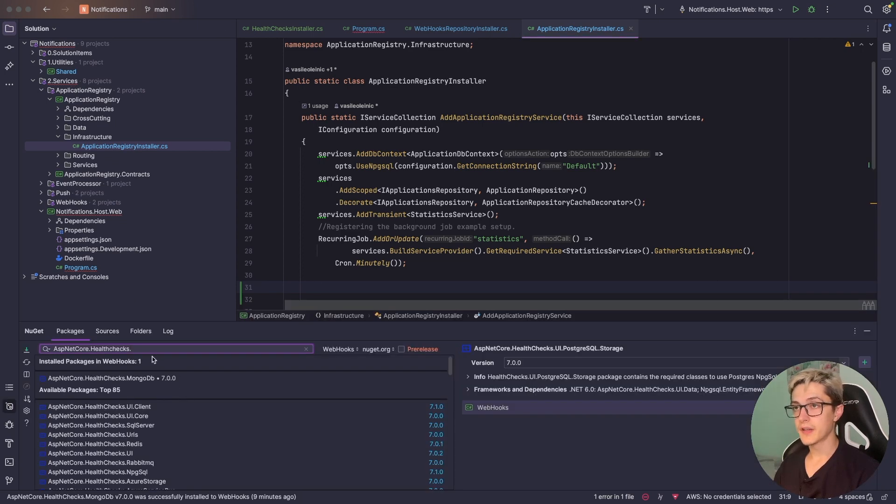
Install Microsoft.Extensions.Diagnostics.HealthChecks.EntityFrameworkCore version 7.0.14 via NuGet
text(np)
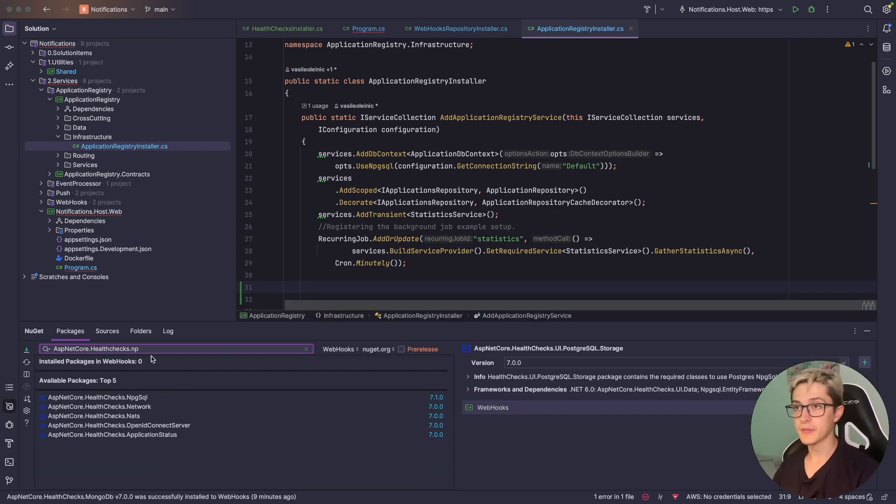
click(98, 398)
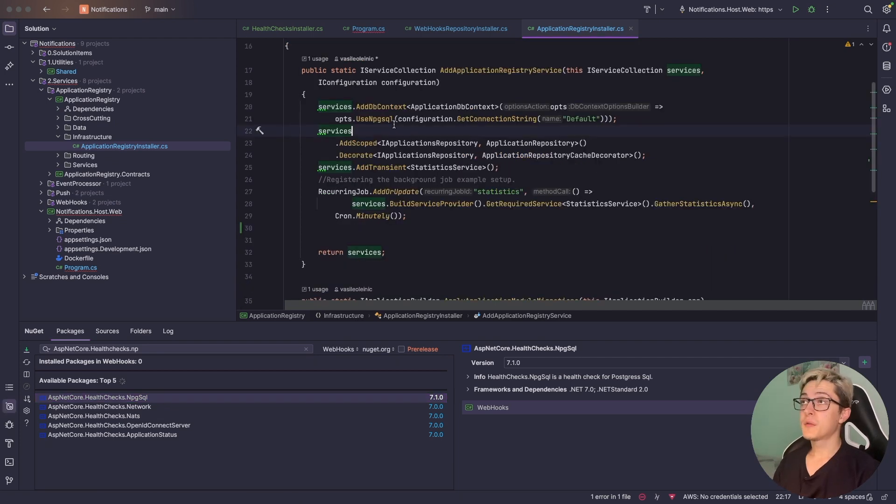
mouse_move(373, 121)
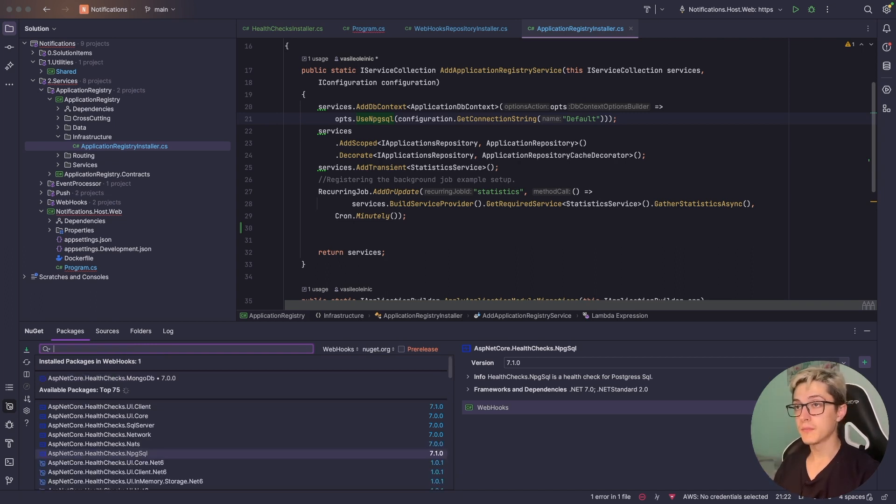
text(microsoft.extensions.Diagnostics)
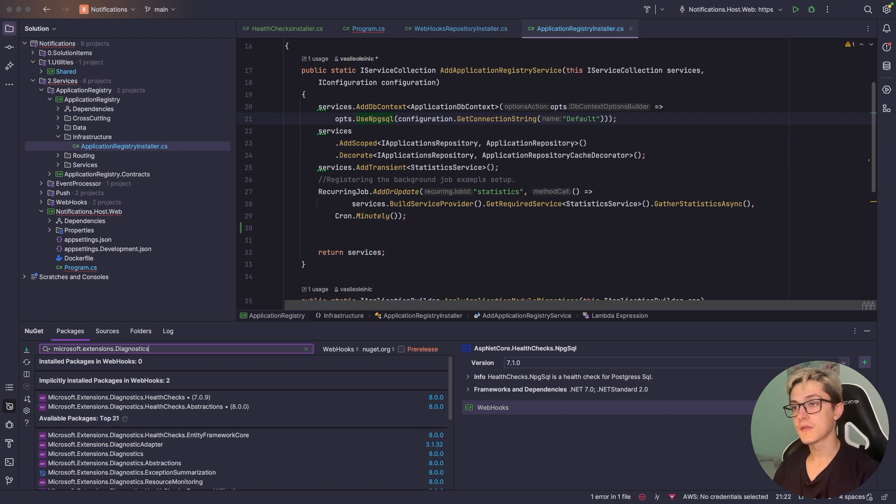
text(.)
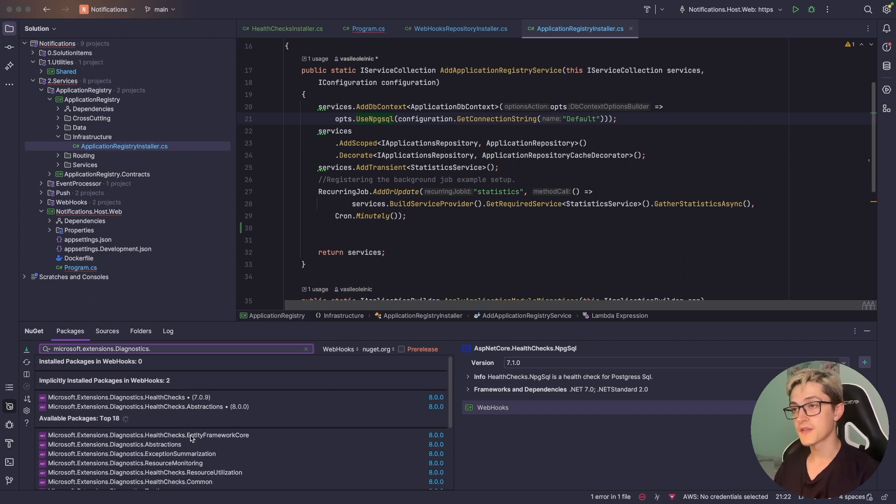
click(144, 435)
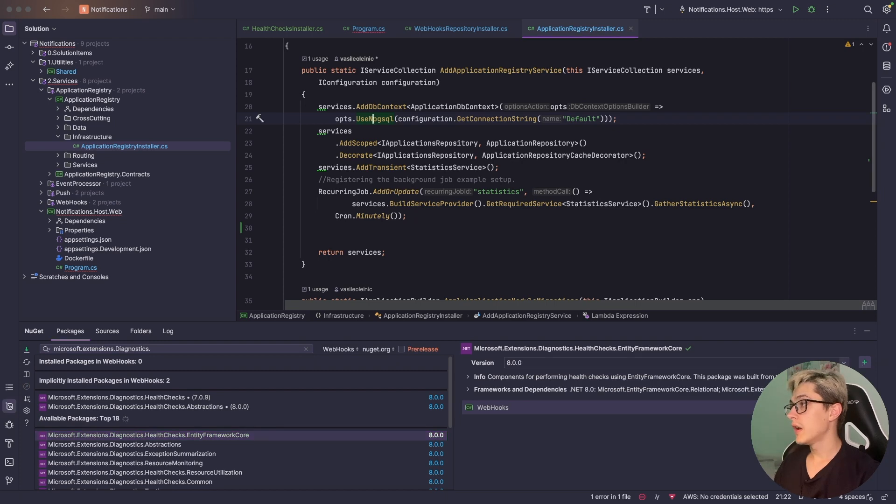
click(844, 362)
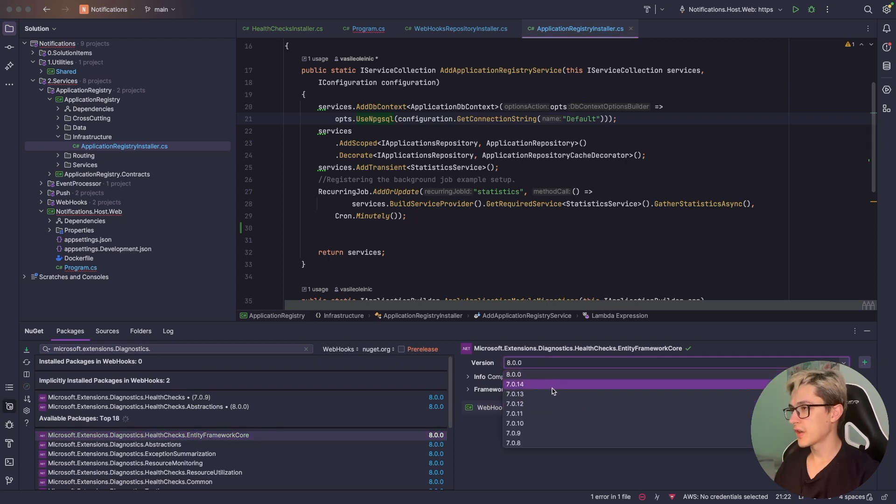
click(516, 384)
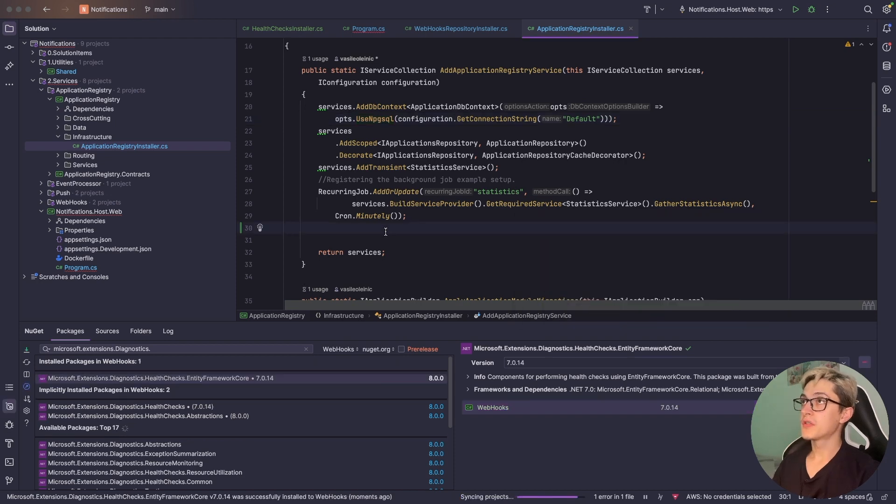
Register services.AddHealthChecks().AddDbContextCheck<ApplicationDbContext>() in the registry installer
text(ser)
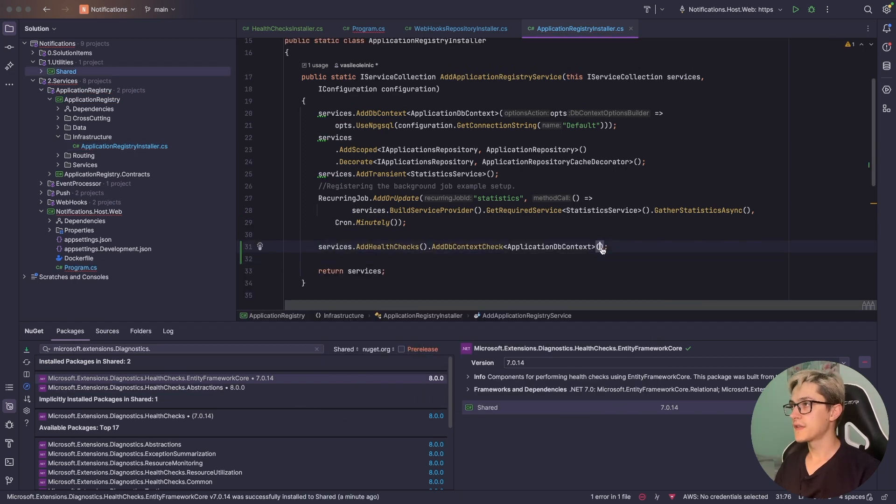
mouse_move(686, 254)
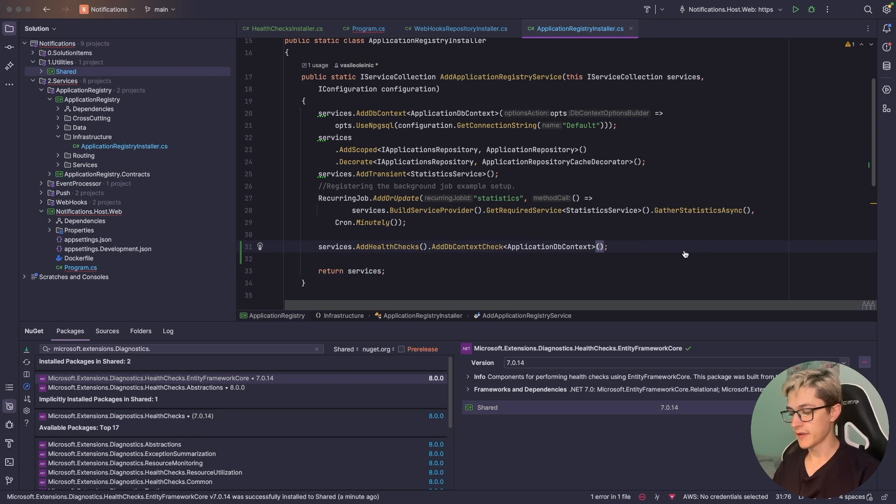
Give AddDbContextCheck the name "efcontext" and a Health tags argument
text(name: ")
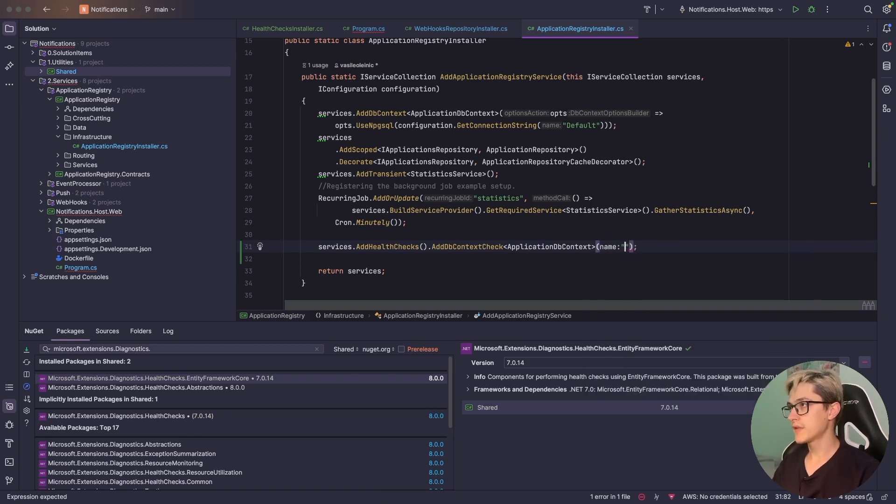
text(efcore)
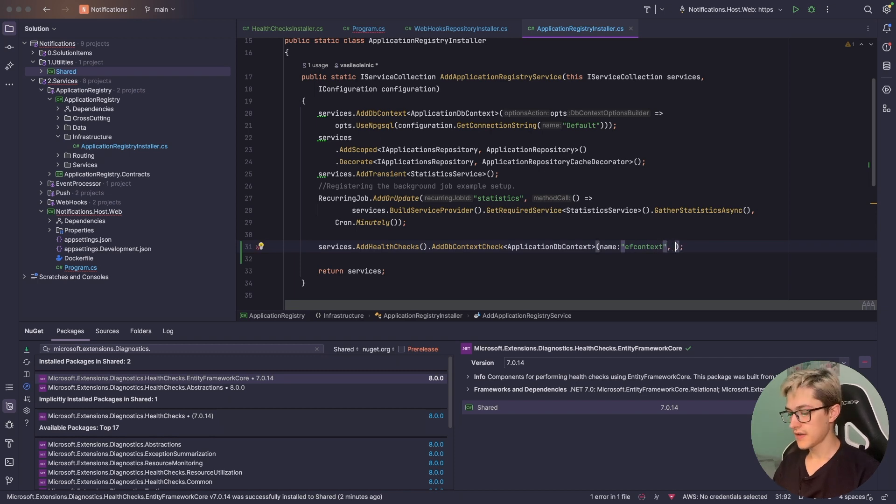
text(tags: Health)
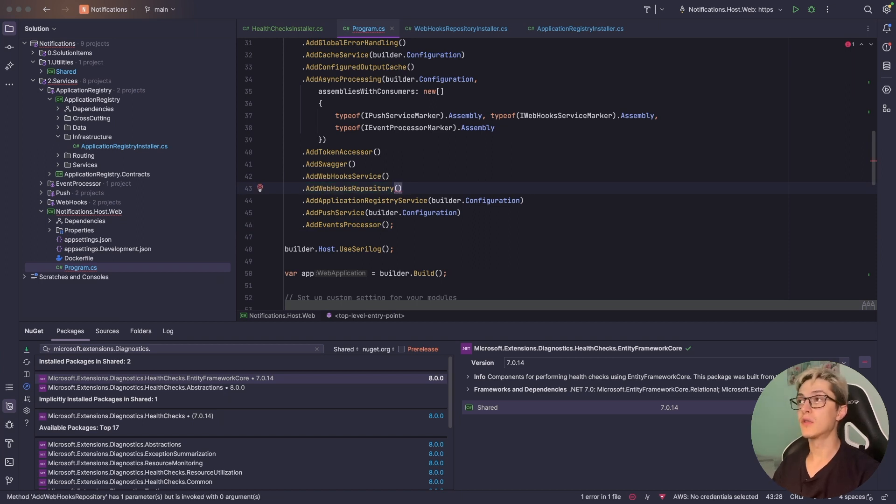
Pass builder.Configuration into AddWebHooksRepository() in Program.cs
text(builder.)
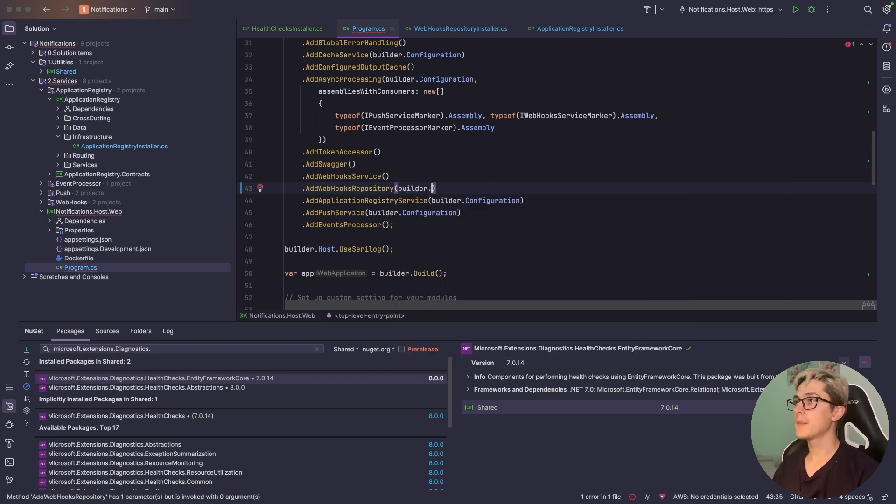
text(Configuration)
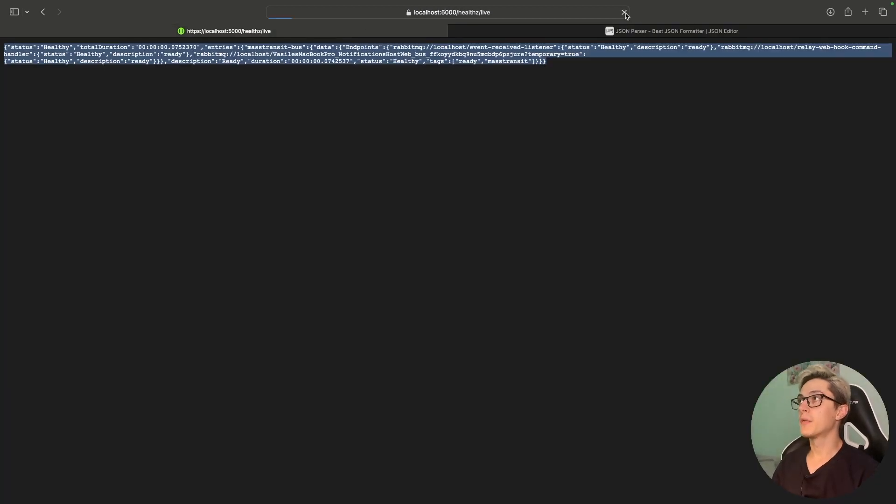
Parse the health JSON and expand masstransit-bus, mongo-db and efcontext entries, all Healthy
click(623, 13)
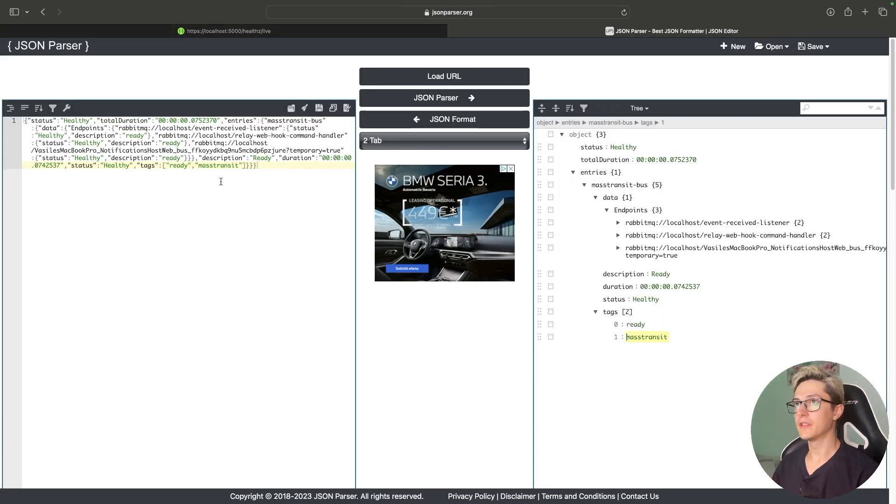
click(444, 98)
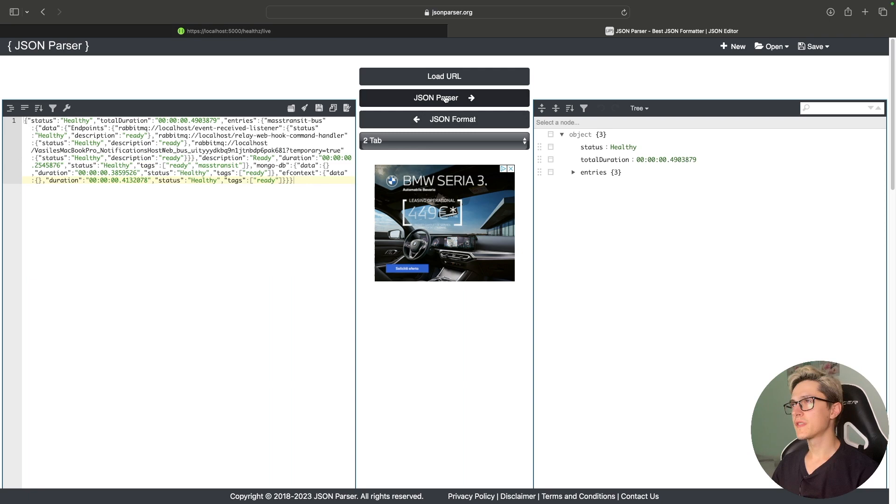
click(573, 172)
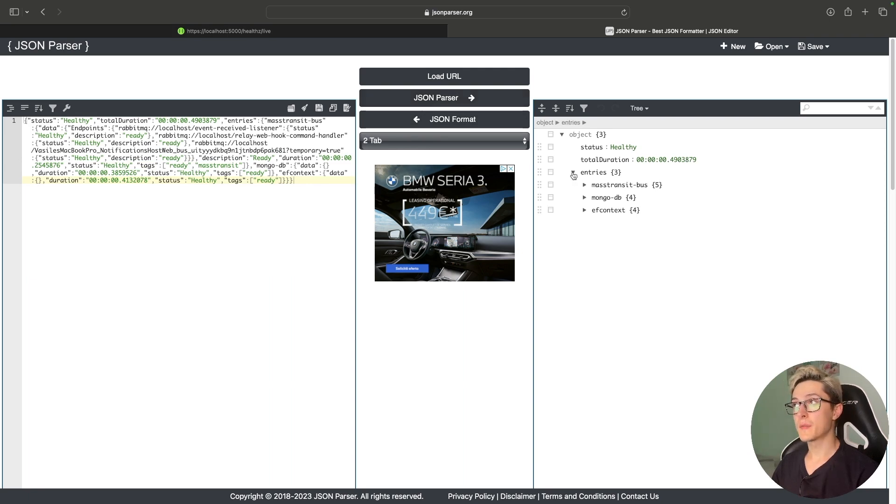
click(585, 210)
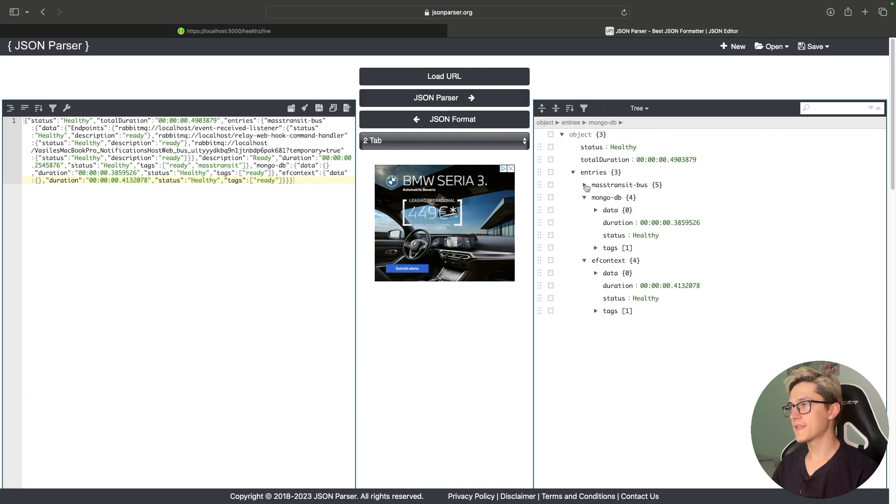
click(586, 185)
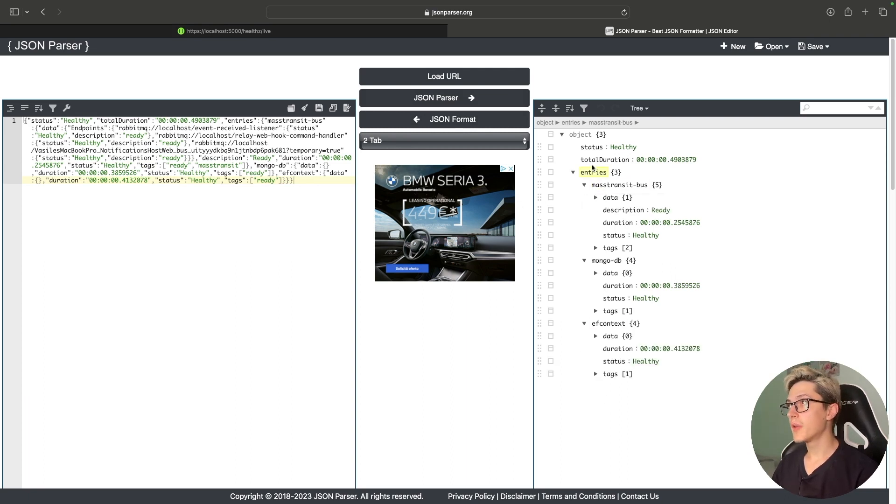
click(596, 373)
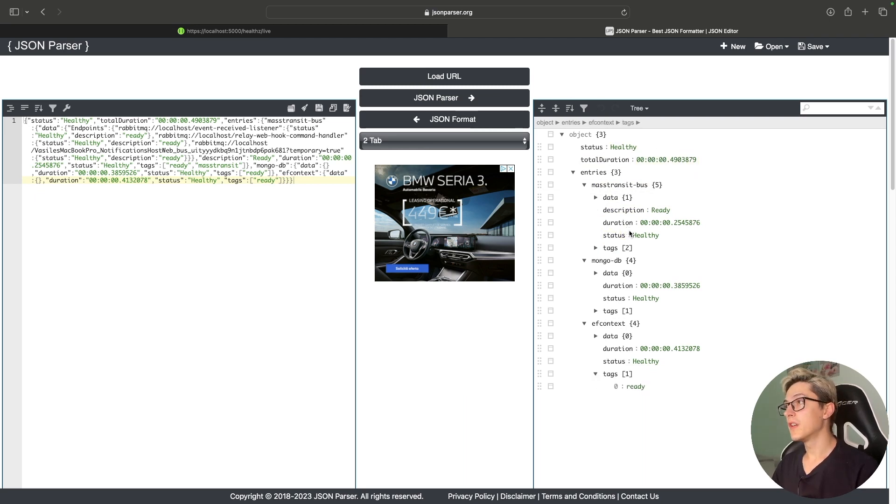
double_click(618, 222)
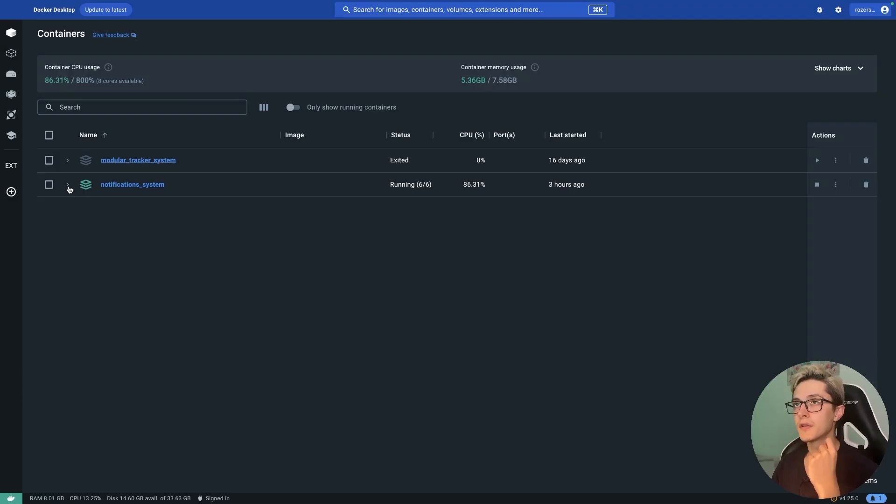
Stop the postgres notifications_system_database container in Docker Desktop
click(68, 184)
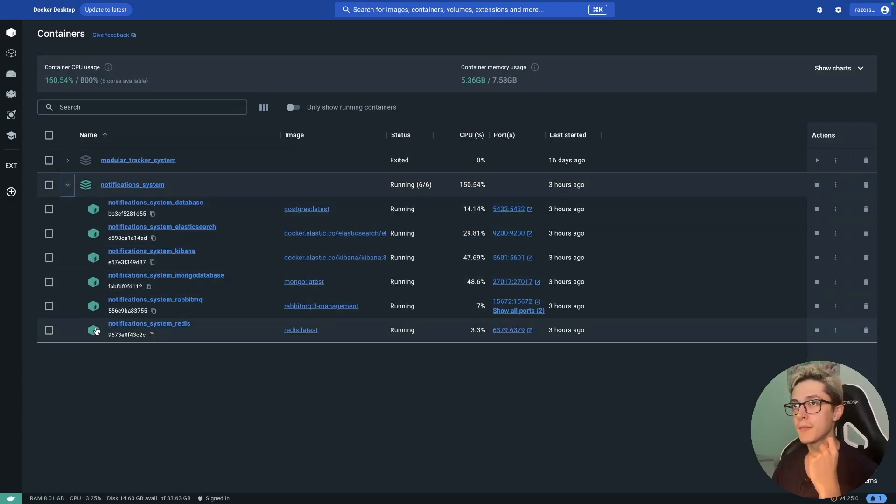
click(48, 210)
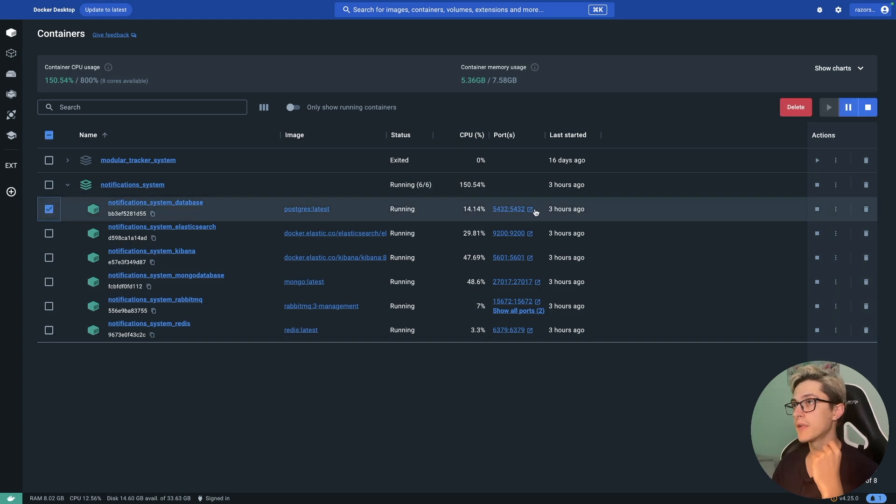
click(868, 107)
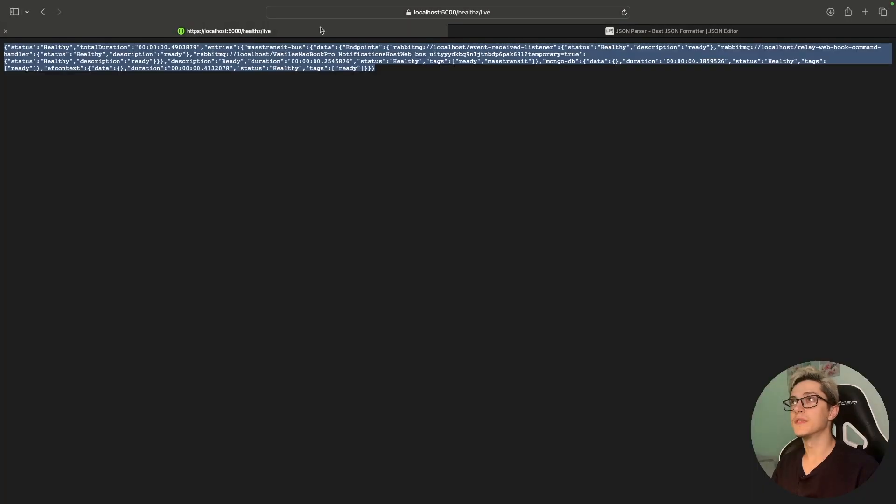
Reload healthz/live and parse it: overall Unhealthy, efcontext Unhealthy with tag ready
click(451, 13)
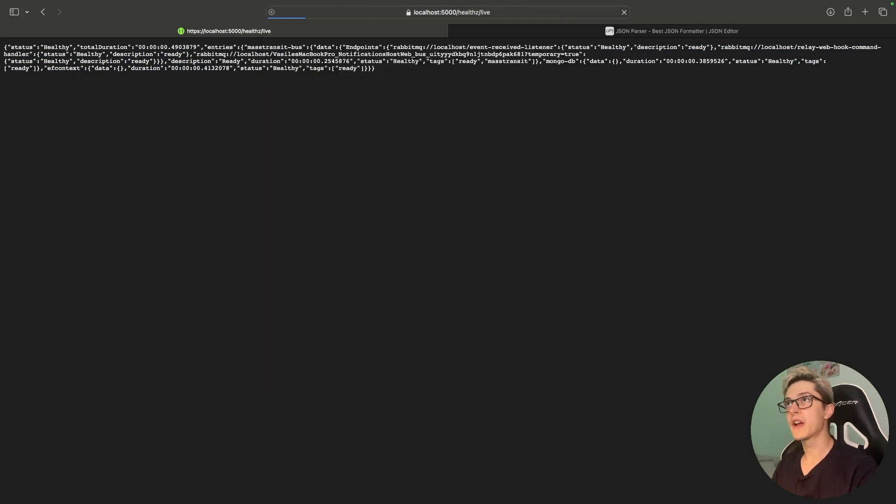
click(680, 31)
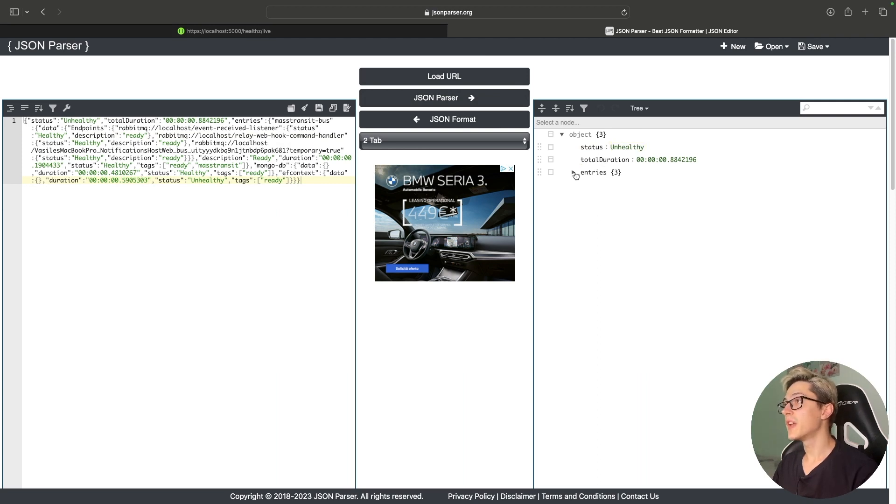
click(573, 172)
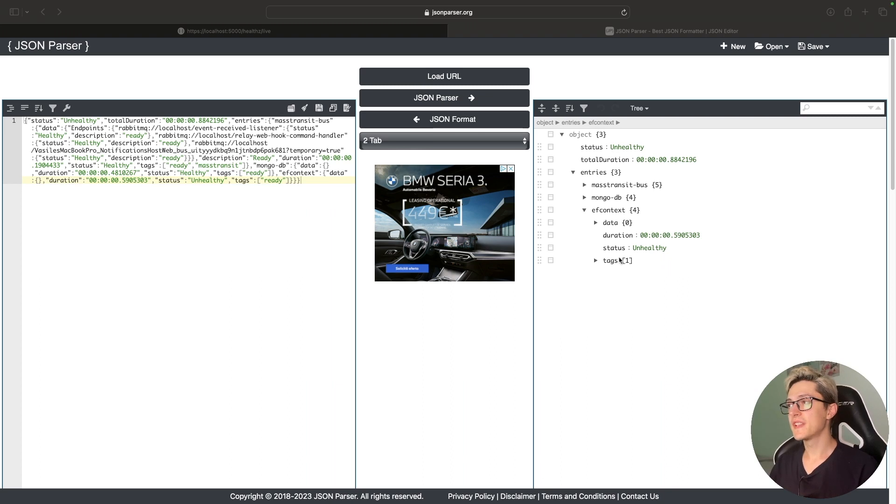
click(596, 261)
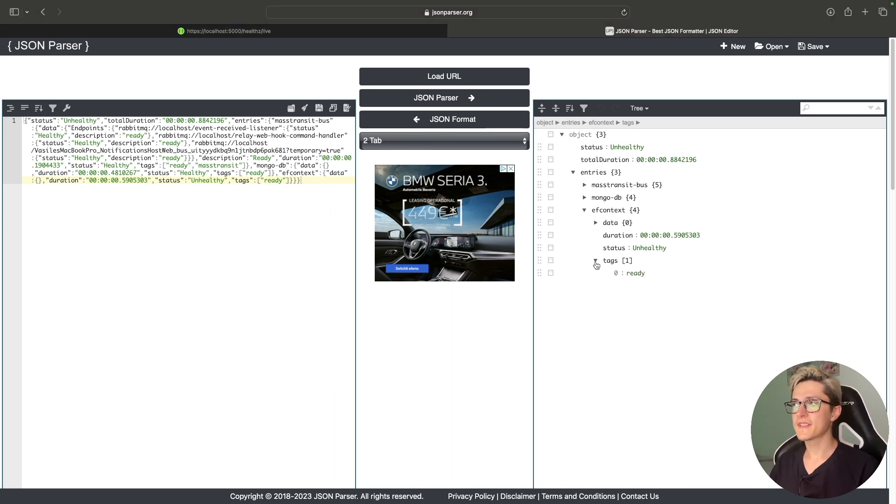
double_click(636, 272)
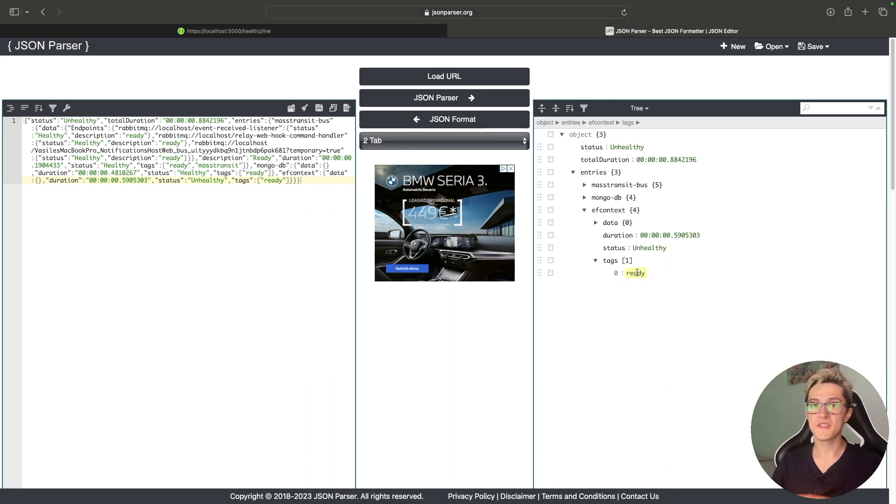